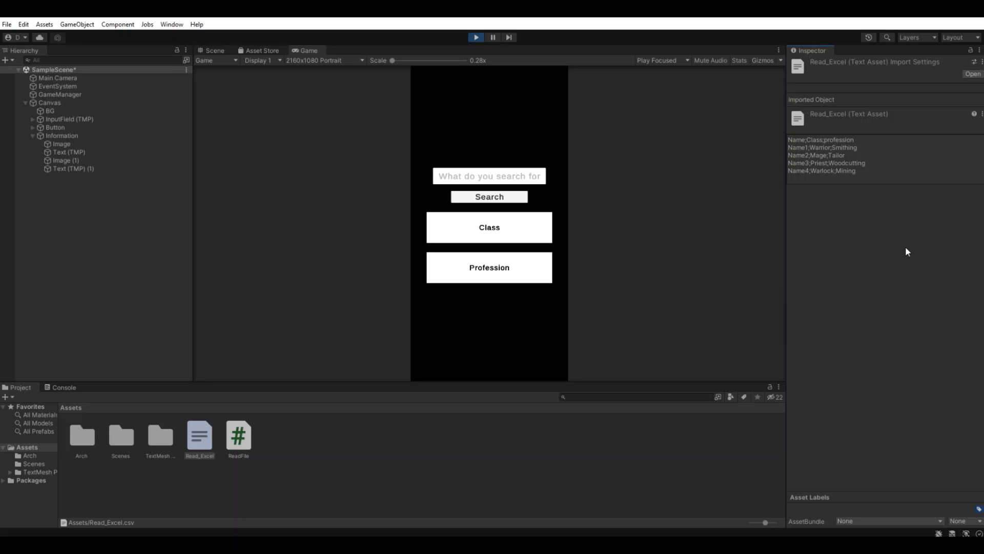
mouse_move(738, 228)
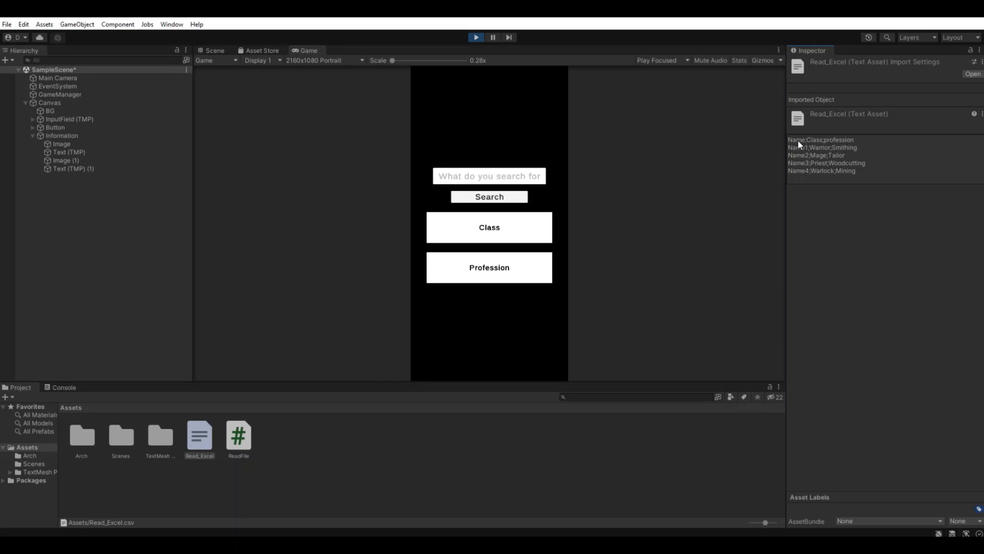
mouse_move(844, 145)
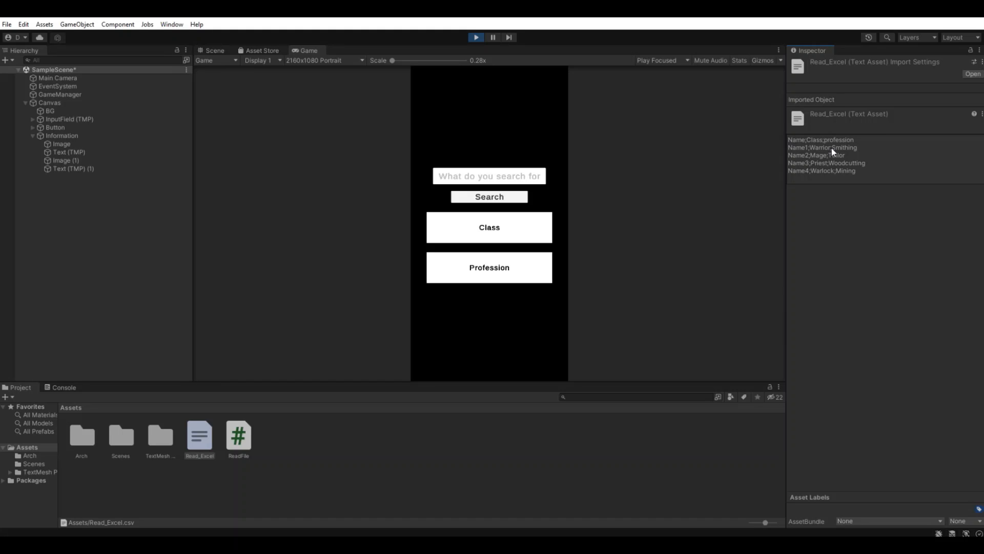
mouse_move(845, 151)
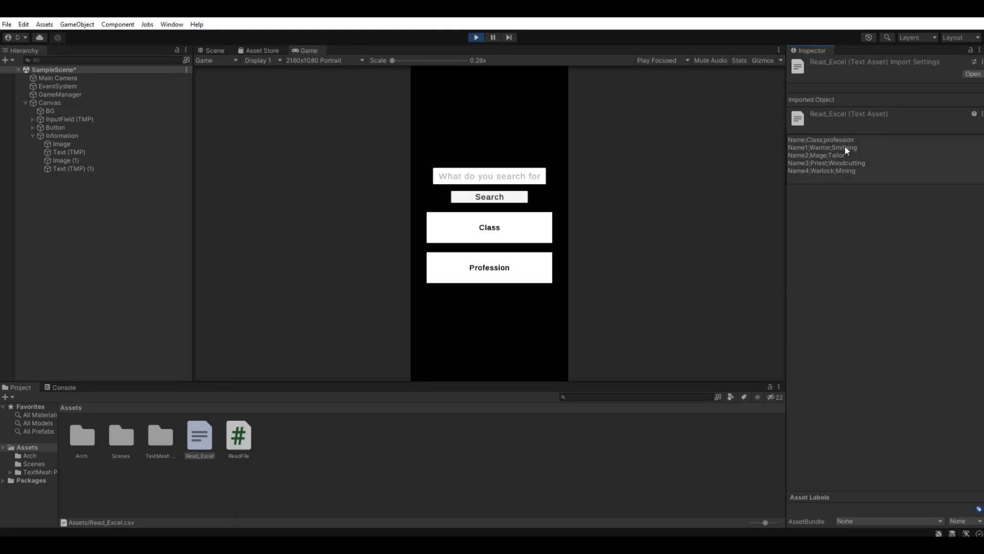
mouse_move(852, 156)
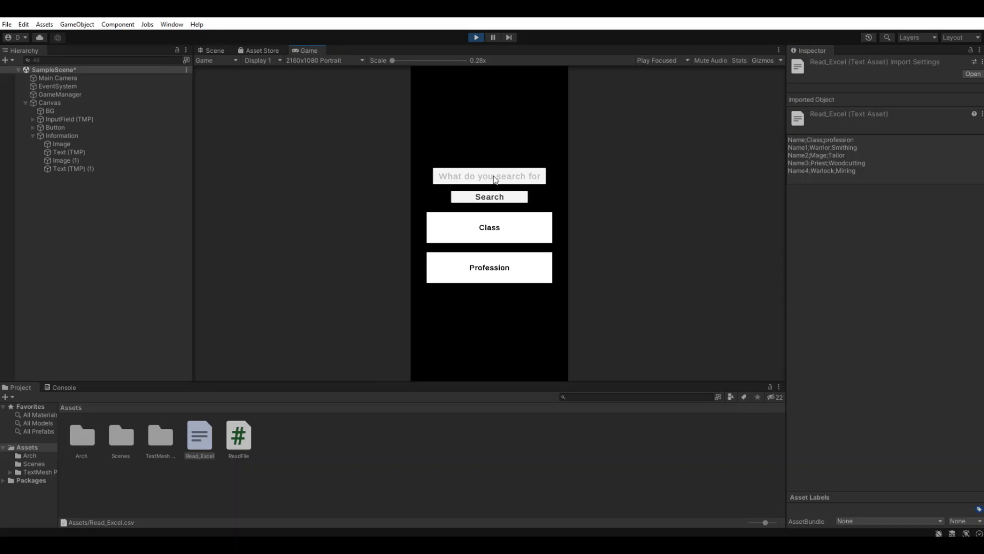
Search Name1 (Warrior, Smithing), then Name3 to show Priest and Woodcutting.
text(Nam1)
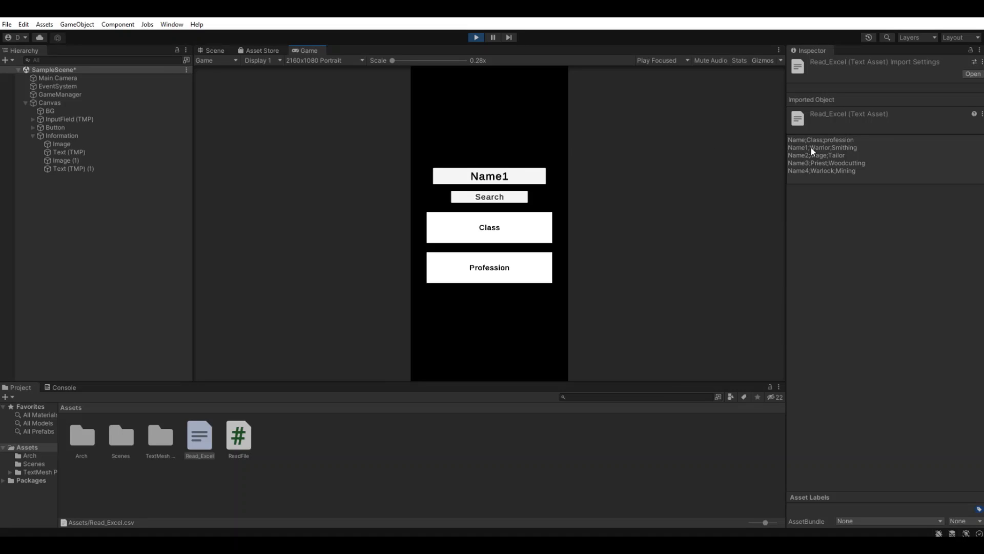
click(488, 196)
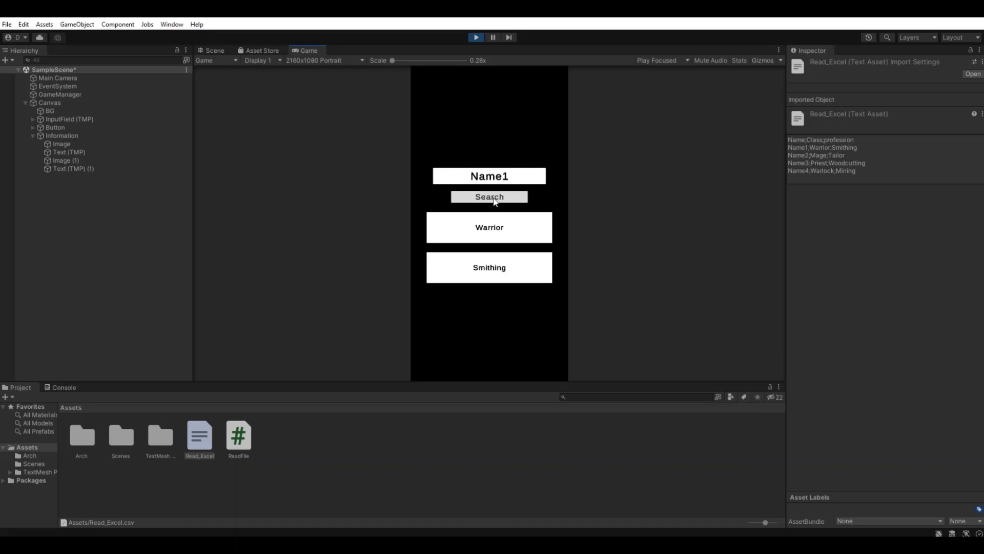
mouse_move(502, 271)
text(3)
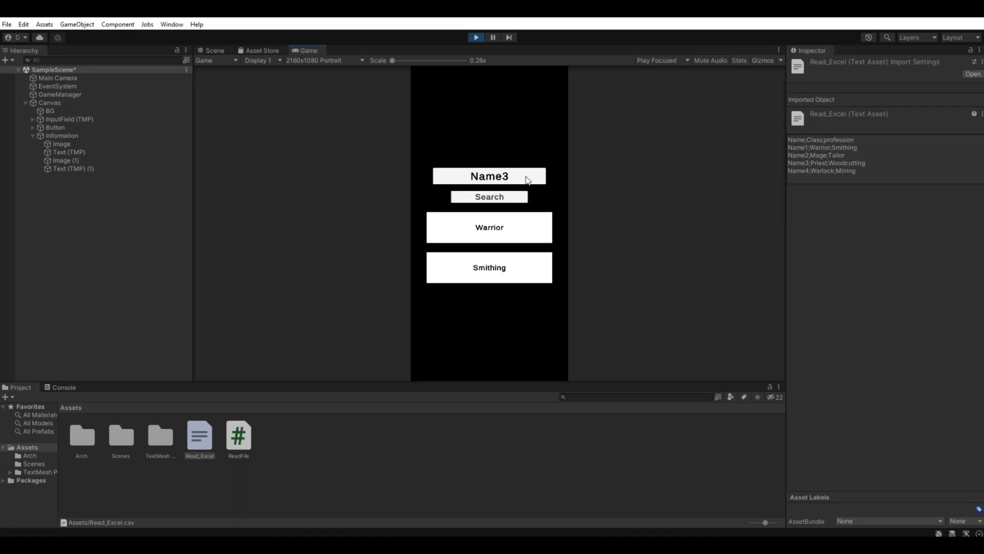
click(489, 196)
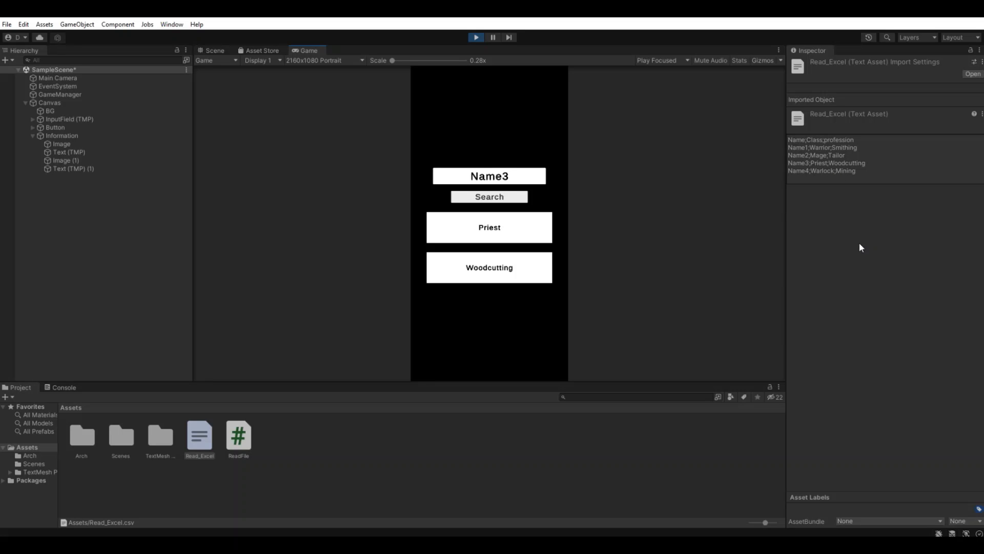
mouse_move(869, 246)
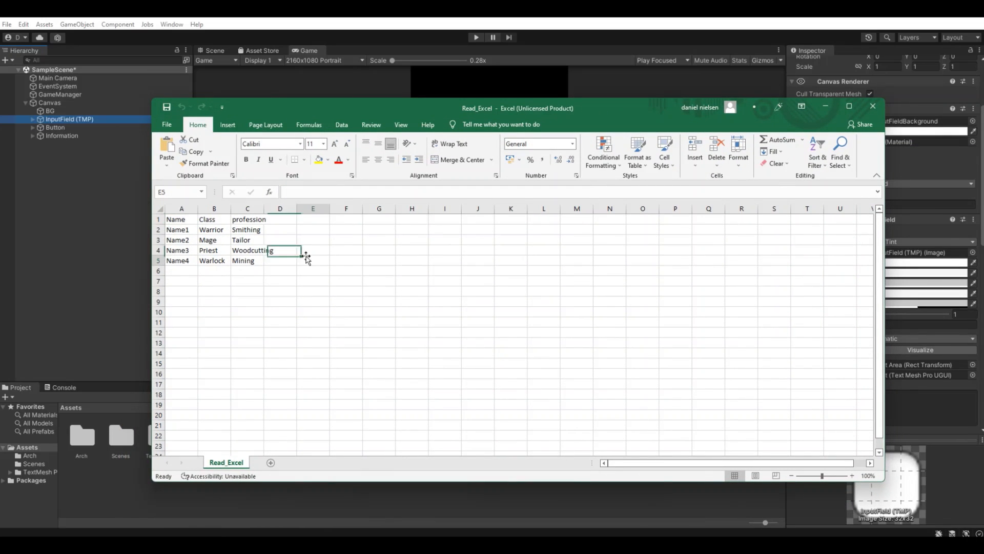
Highlight the Read_Excel headers, Class and profession columns, then minimize Excel.
drag(182, 219, 213, 219)
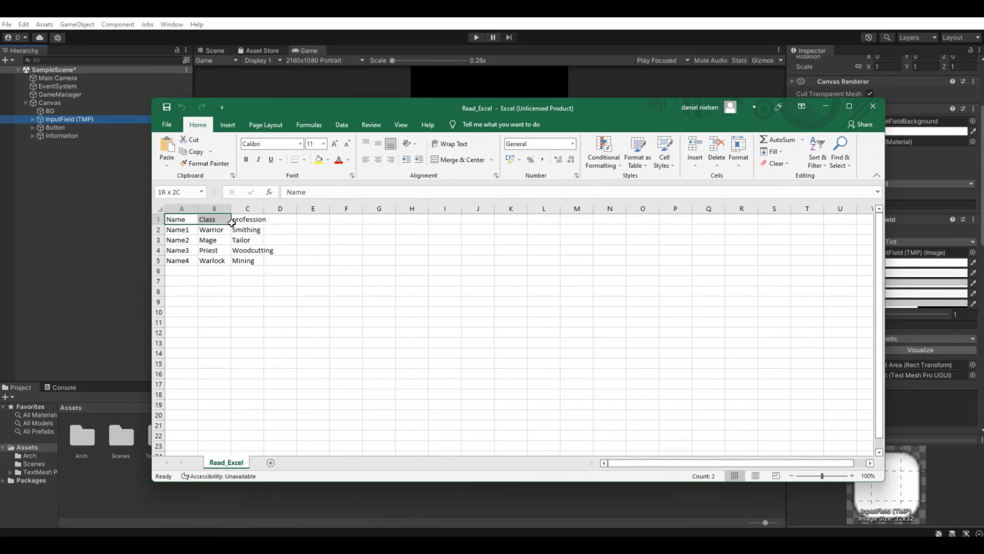
click(247, 219)
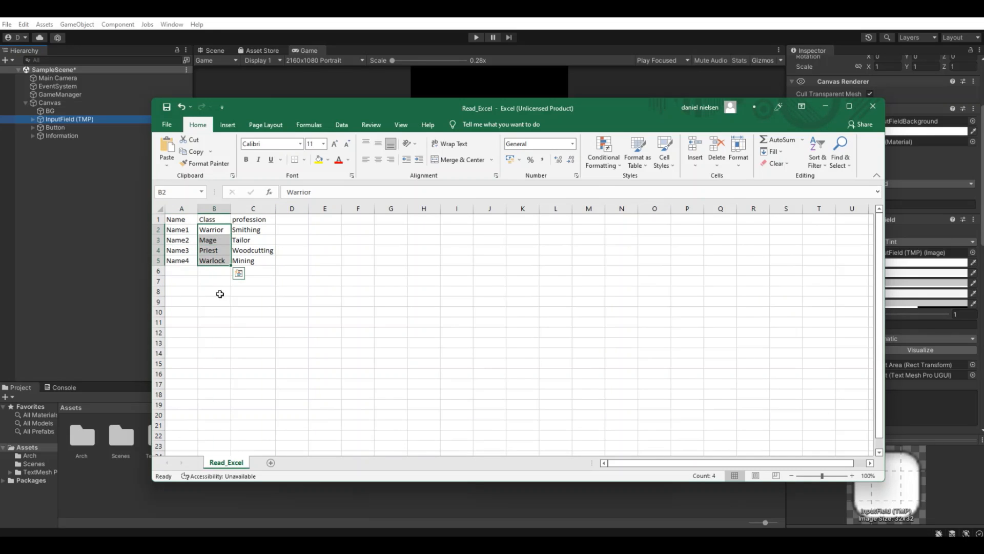
click(252, 229)
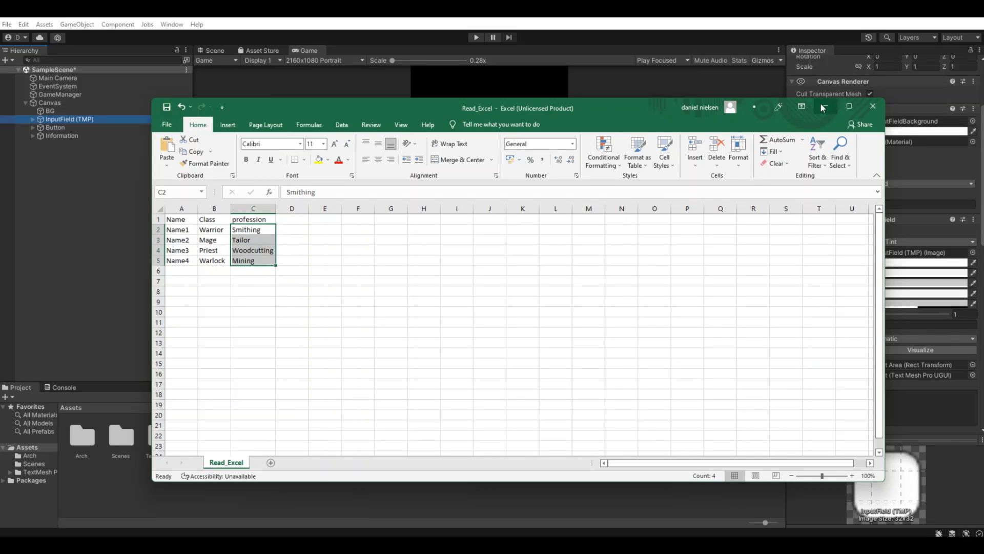
click(872, 106)
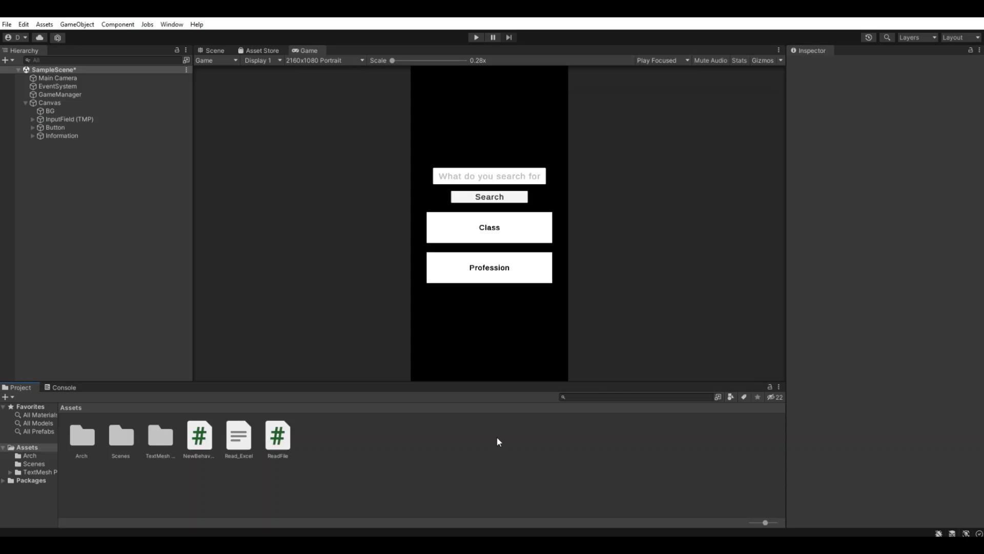
Preview the Read_Excel CSV asset's name, class and profession rows in the Inspector.
click(238, 435)
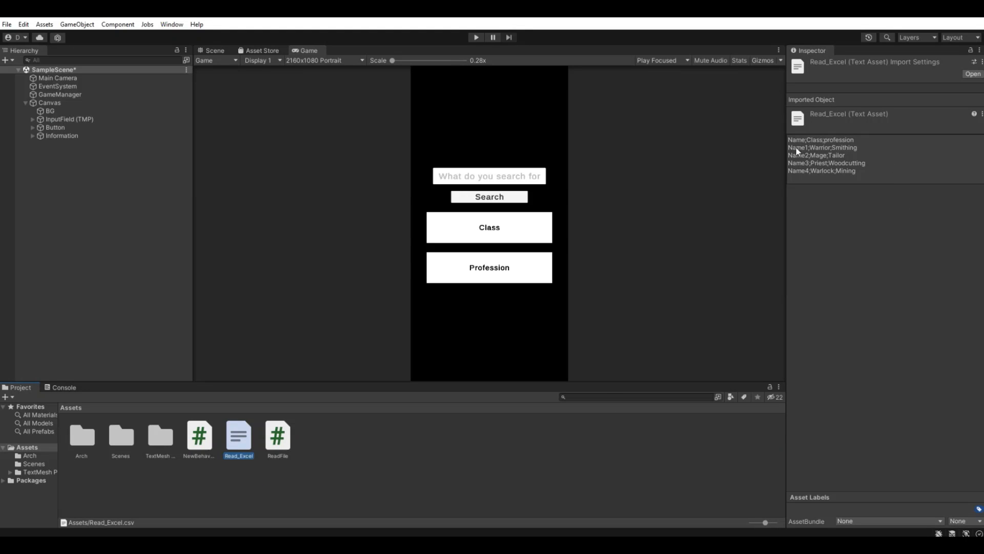
mouse_move(833, 162)
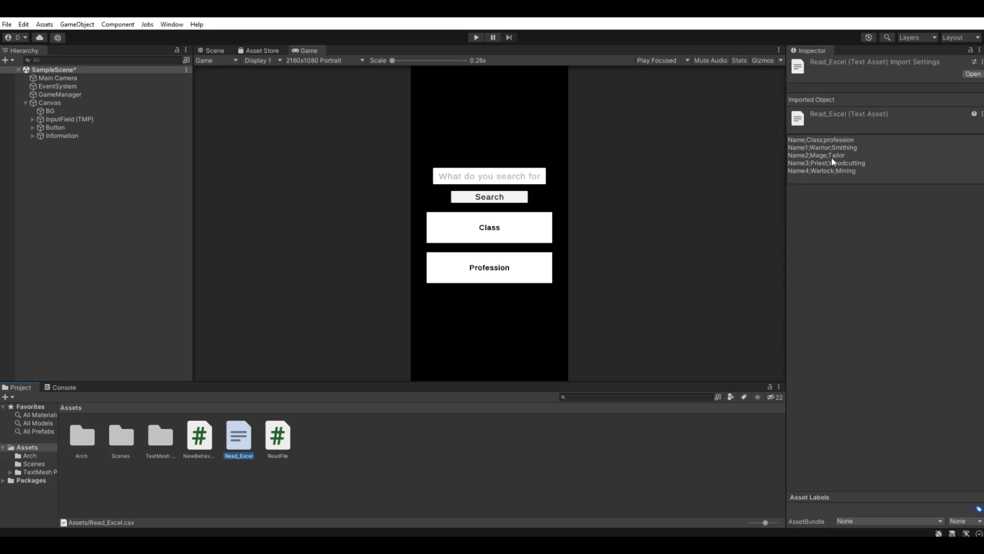
mouse_move(809, 151)
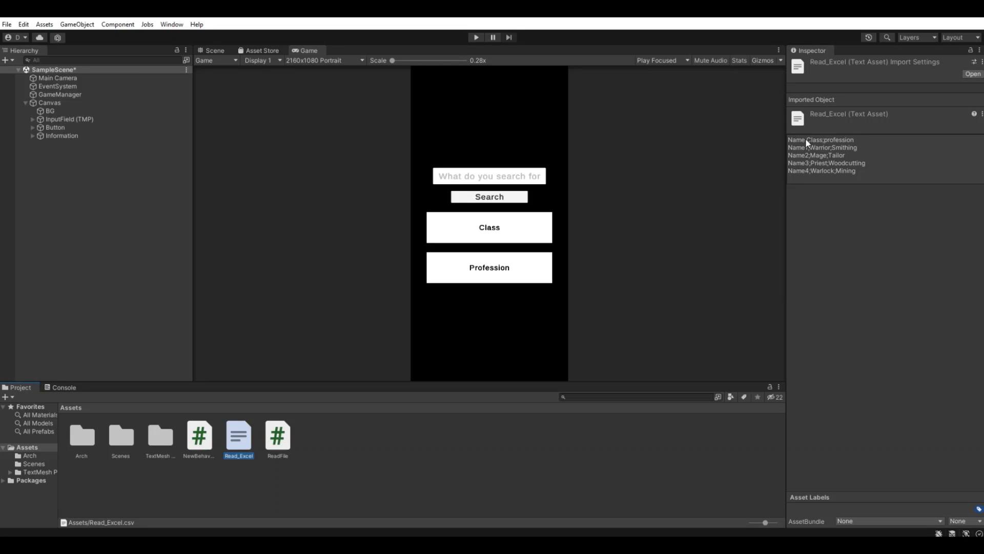
mouse_move(828, 145)
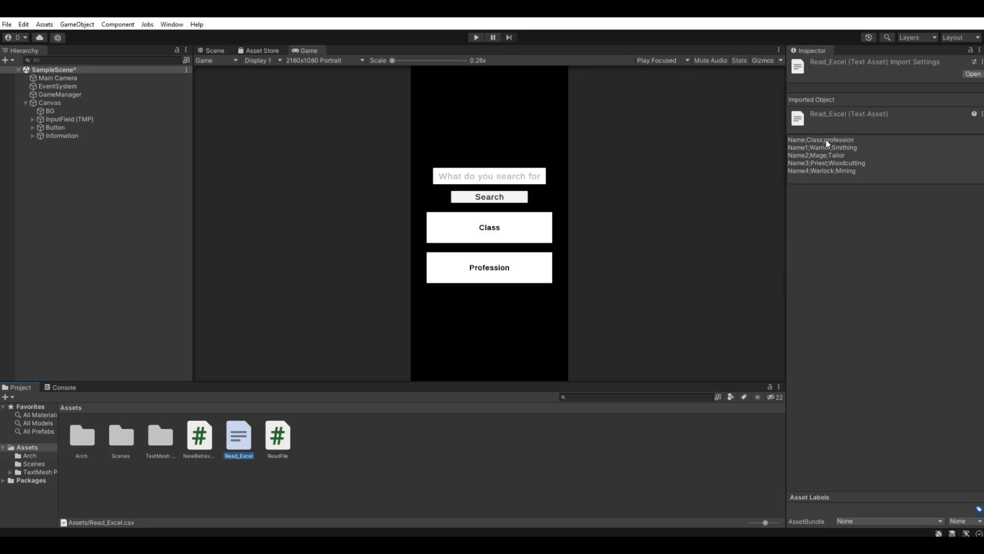
mouse_move(819, 154)
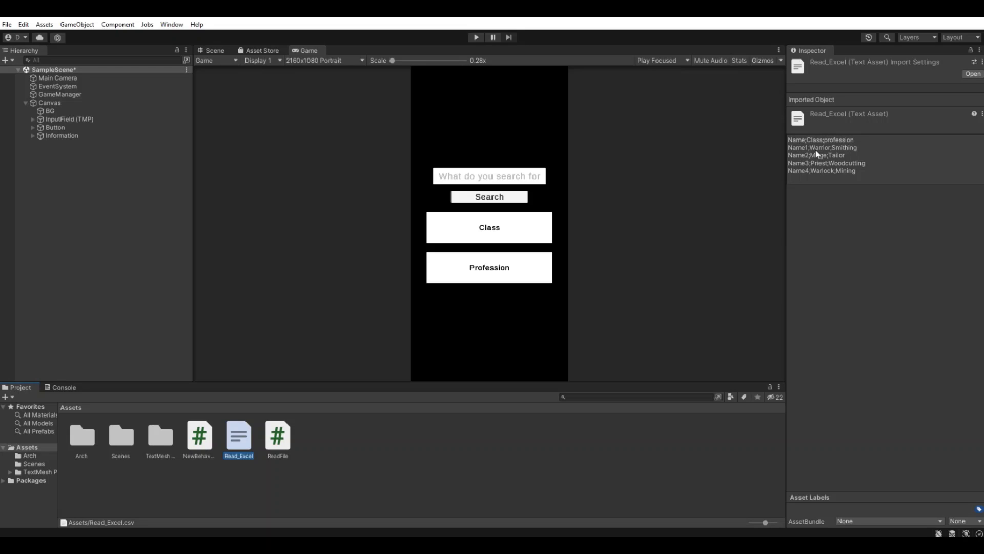
mouse_move(869, 148)
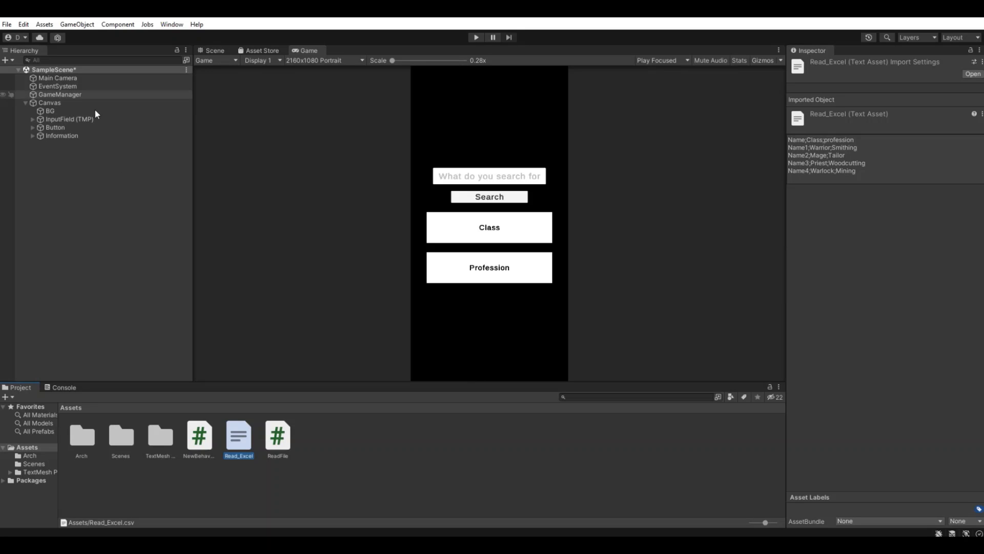
In Scene view, inspect Canvas, InputField, Button, Information and its Images and Profession text.
click(49, 103)
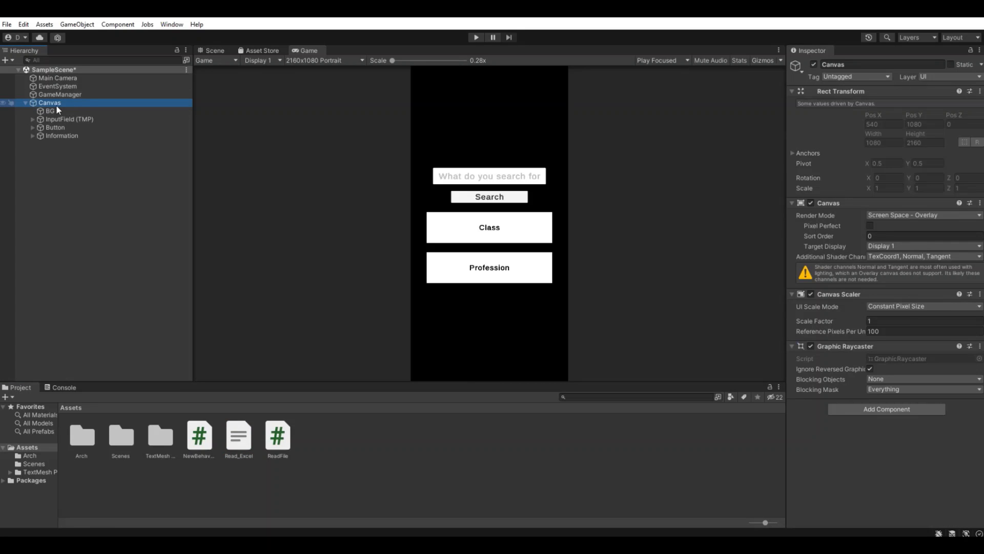
click(69, 118)
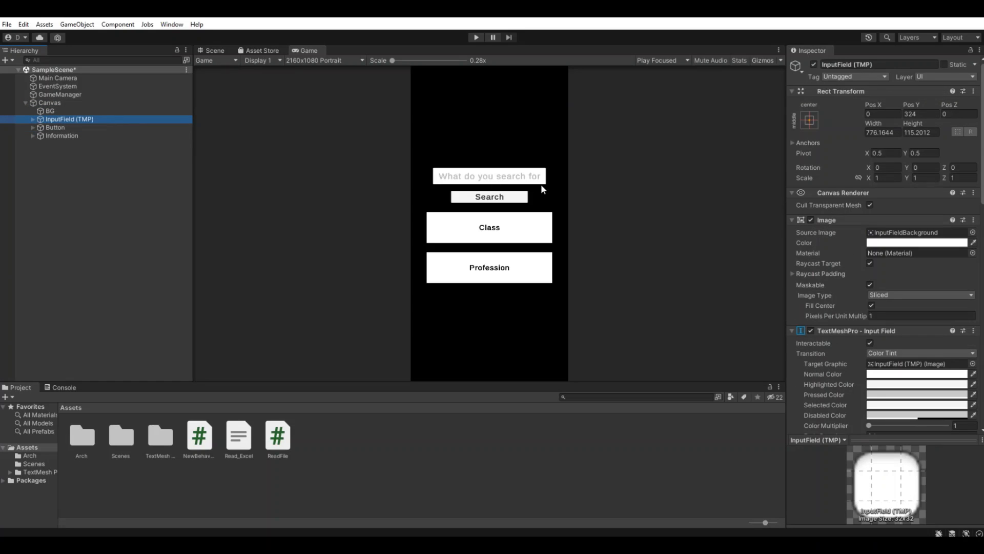
click(212, 51)
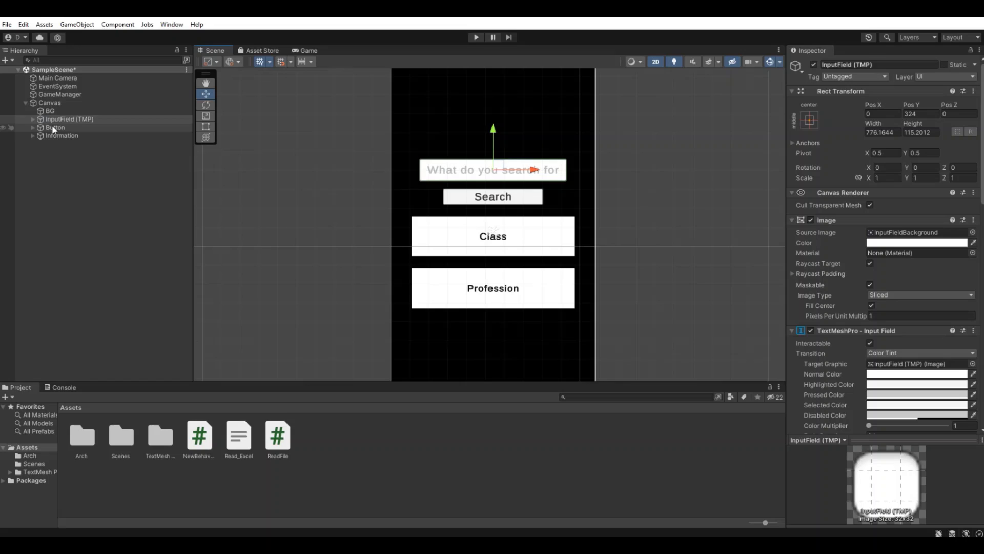
click(55, 126)
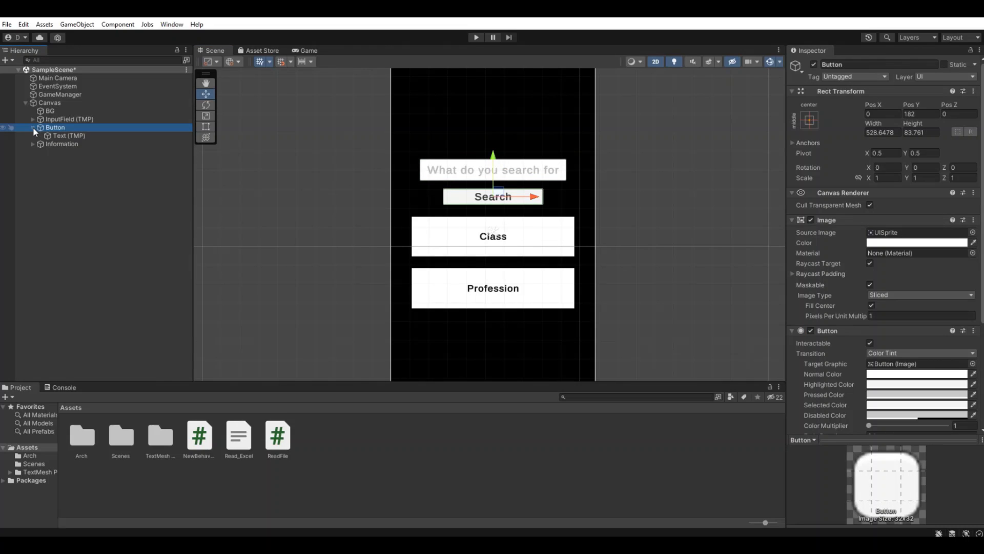
click(62, 143)
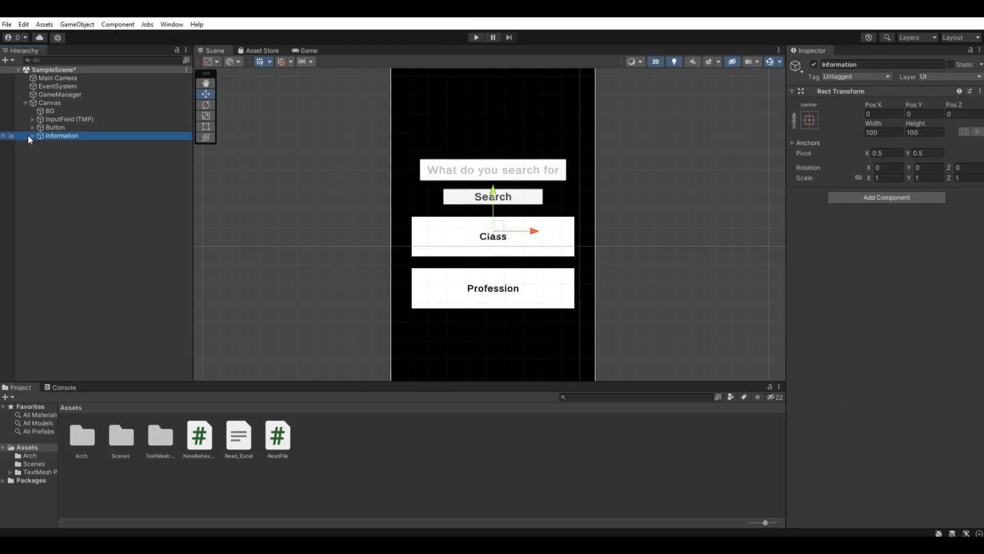
click(61, 143)
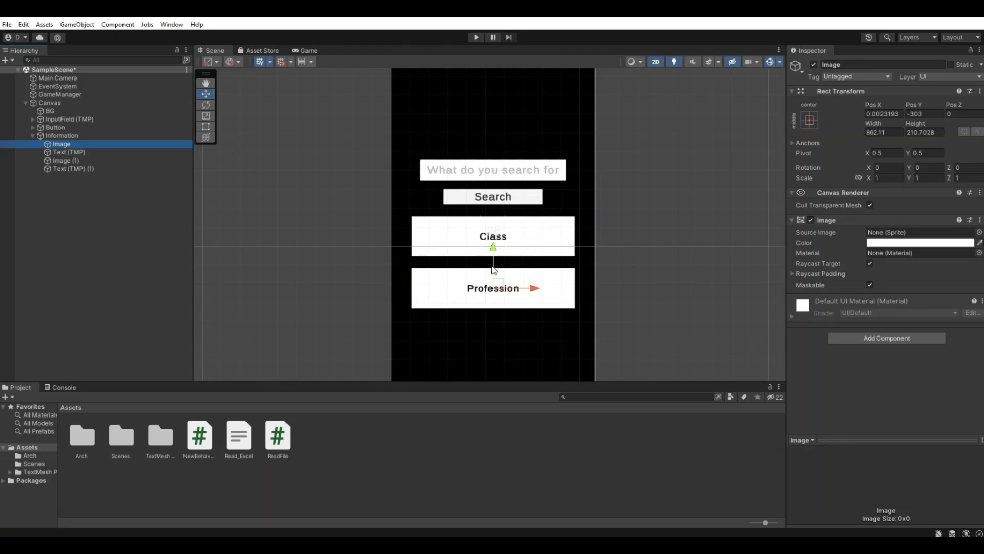
click(69, 152)
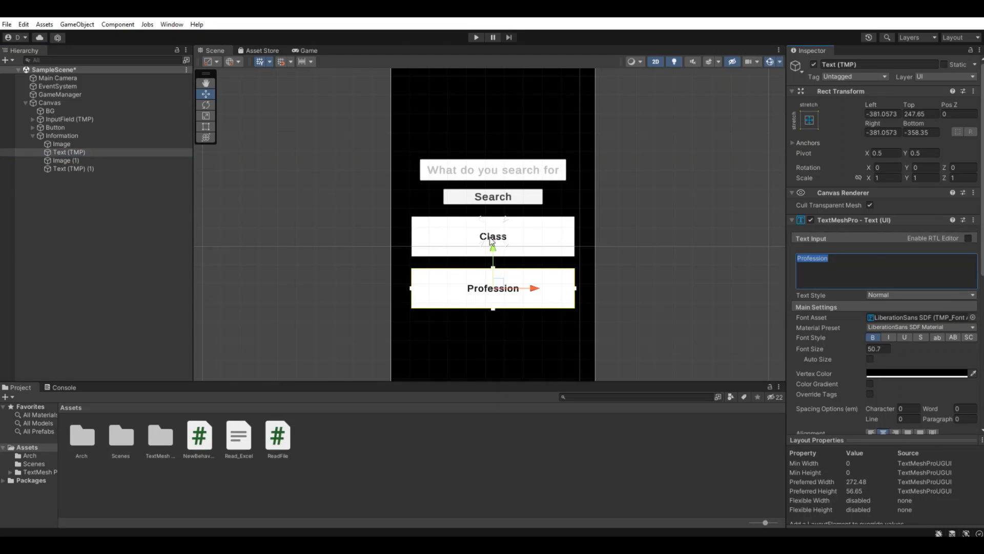
click(65, 160)
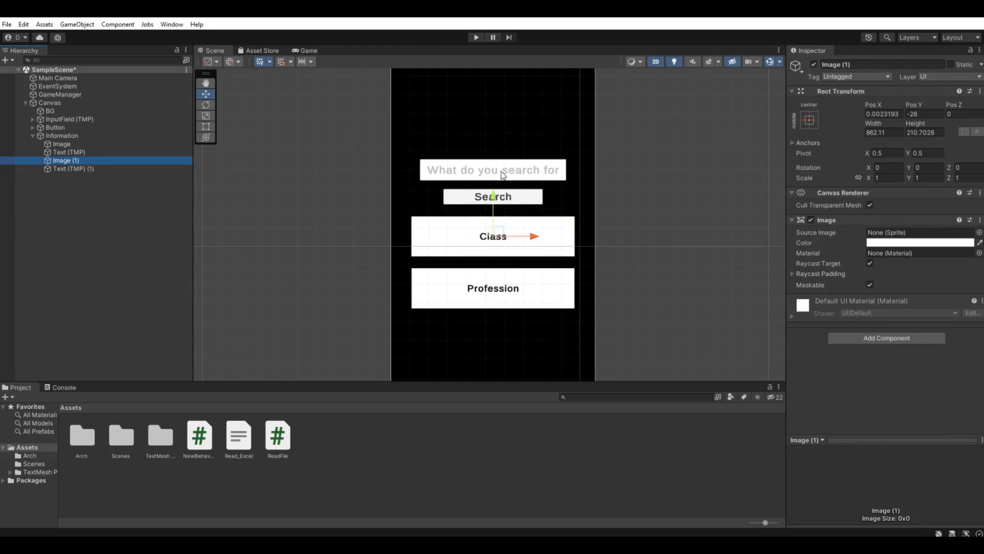
click(73, 168)
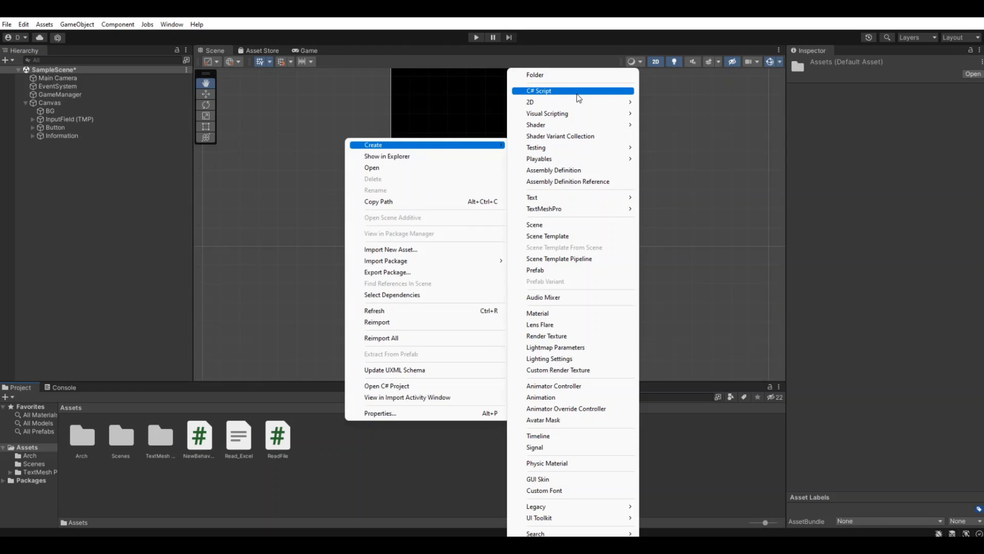
Create a ReadExcel C# script in Assets and open it in Visual Studio.
click(539, 90)
text(ReadExcel)
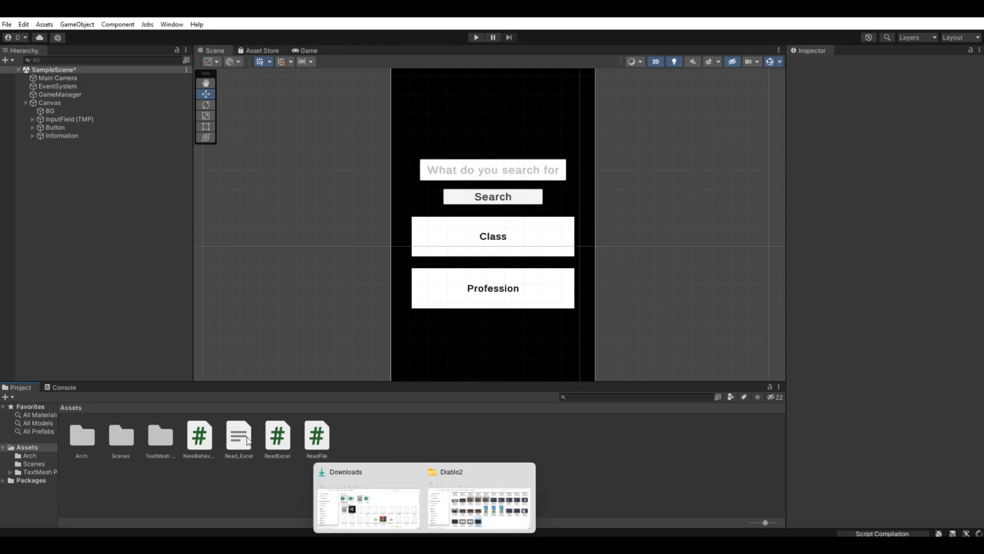
click(276, 433)
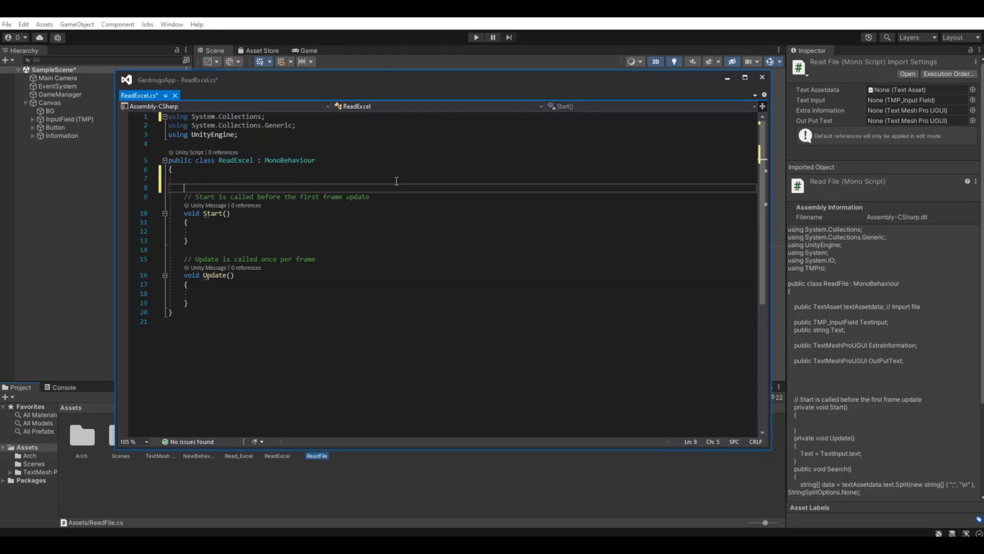
Declare a public TextAsset field named textAssetdata.
text(public Te)
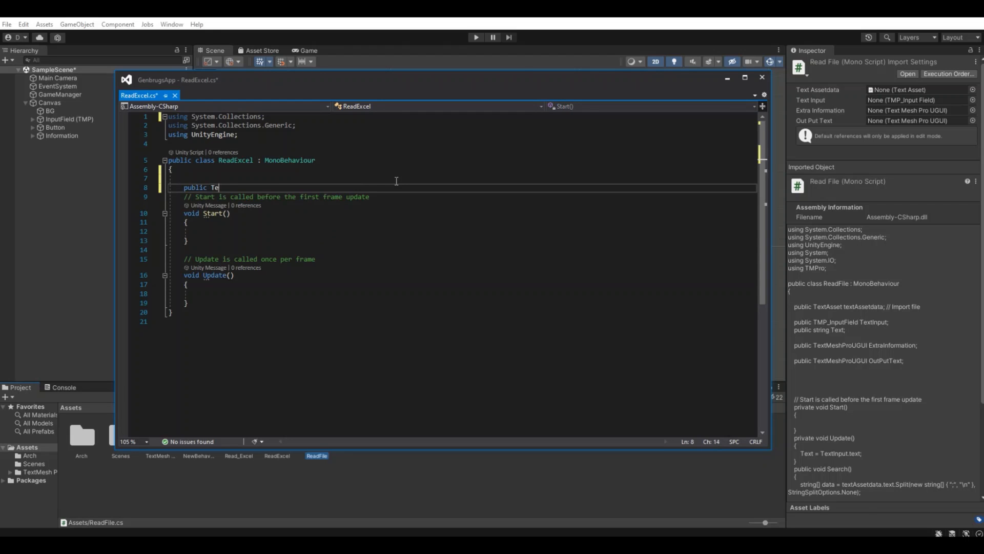
text(xtme)
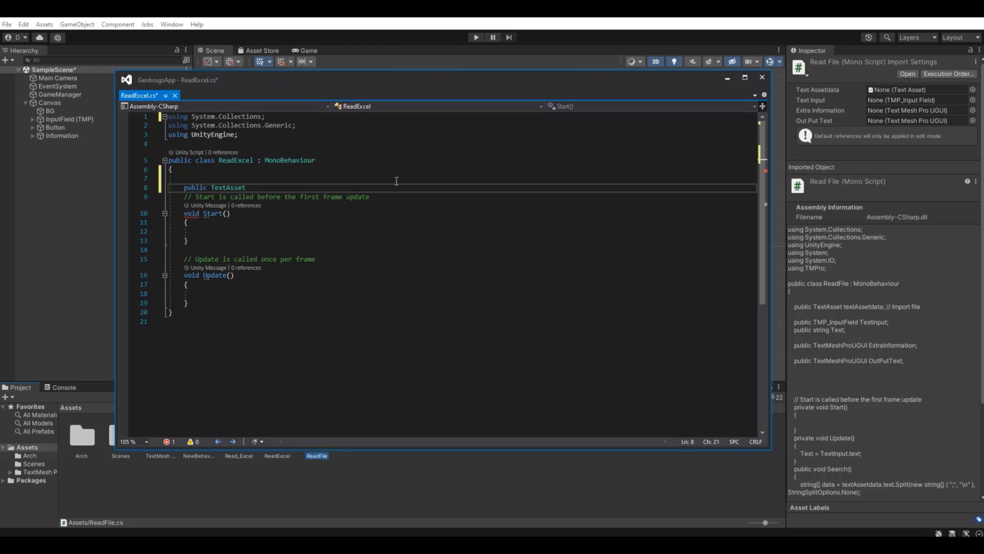
text(text)
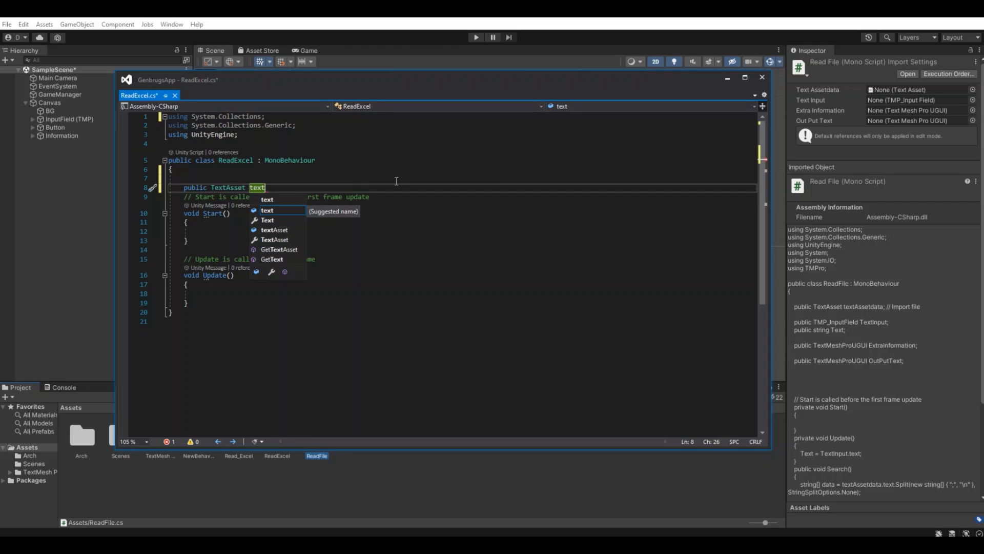
text(Asset)
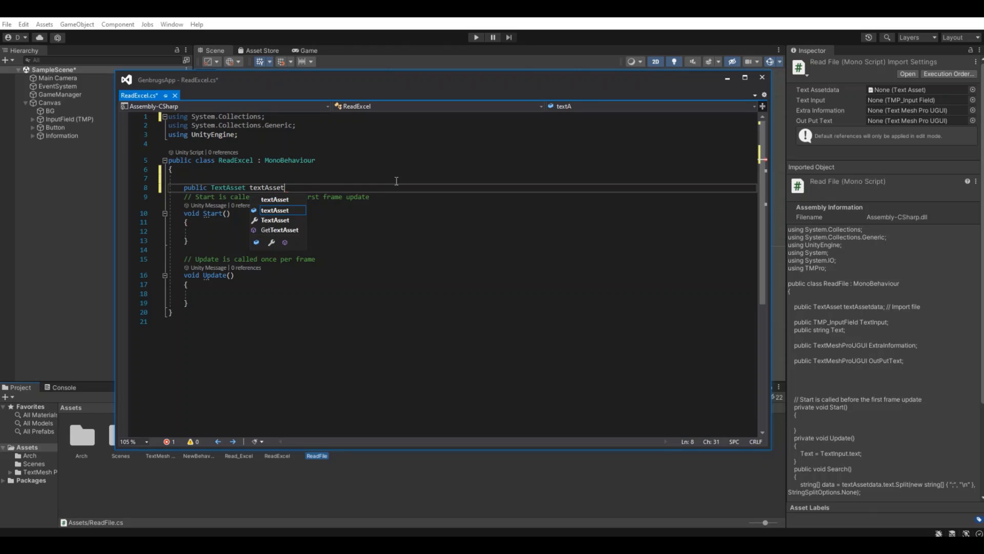
text(data;)
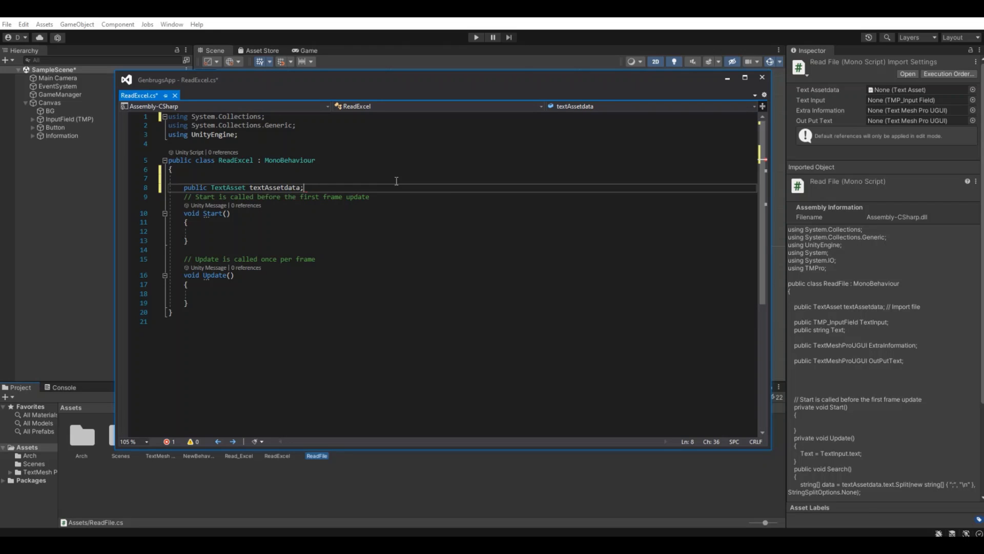
Add using TMPro; and a public TMP_InputField Textinput field.
text(public TMPro)
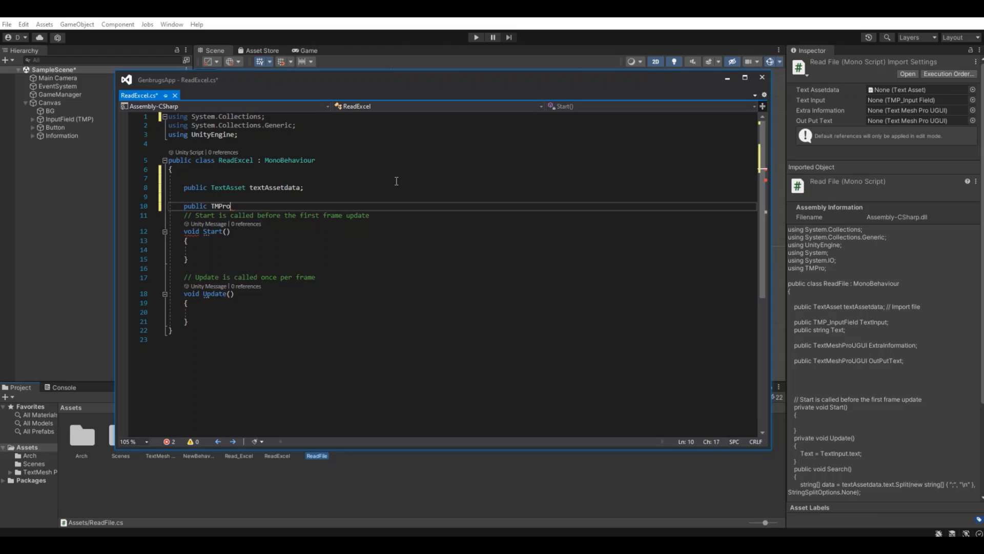
key(BackSpace)
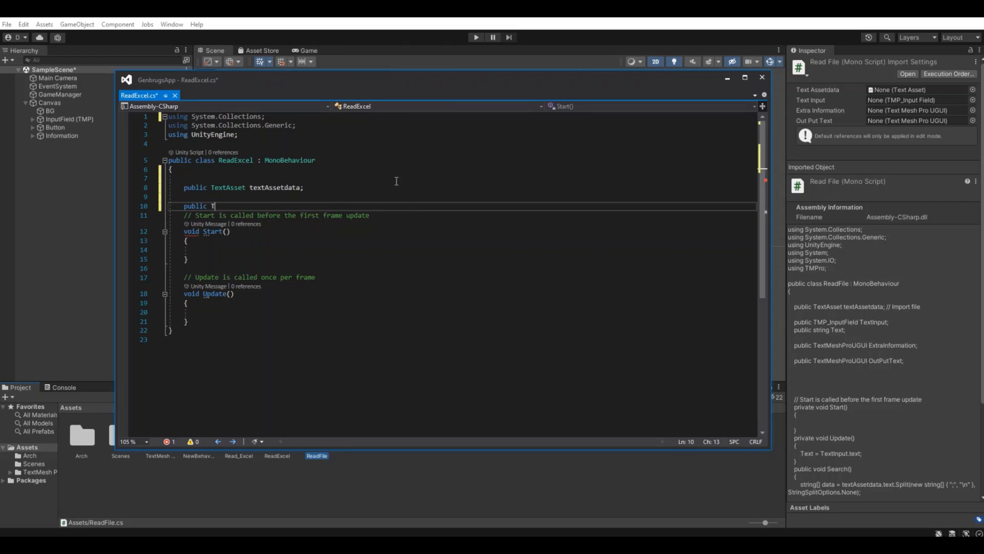
text(mp)
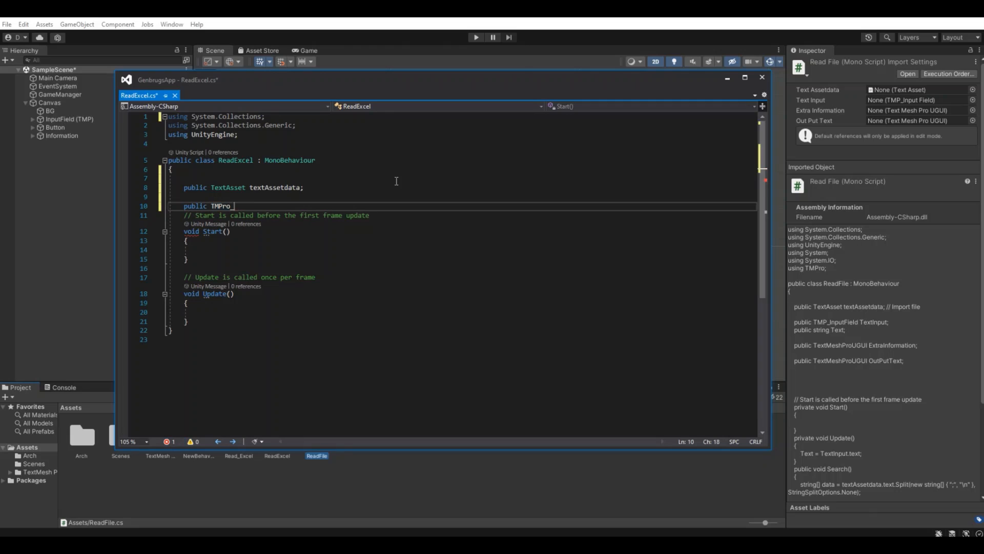
text(inp)
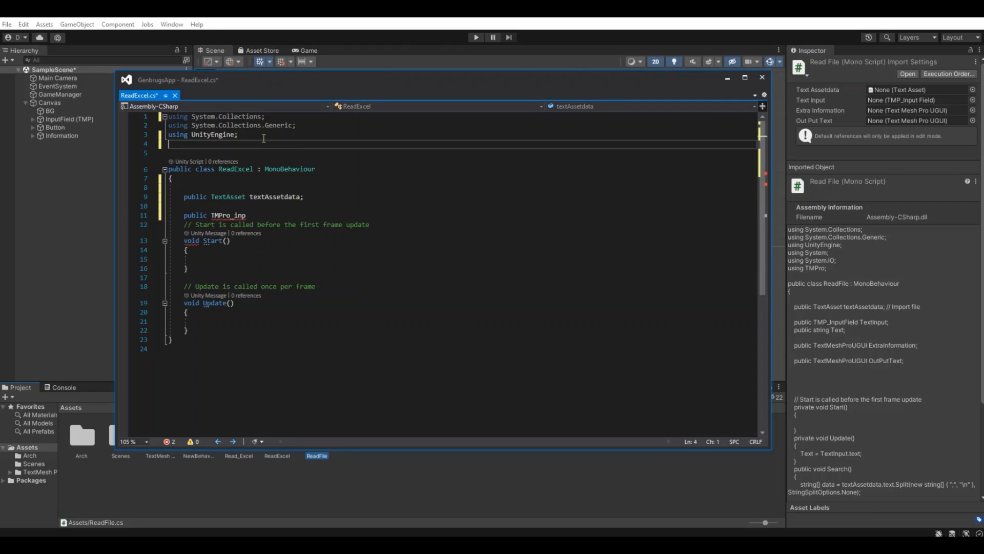
text(using TMPro;)
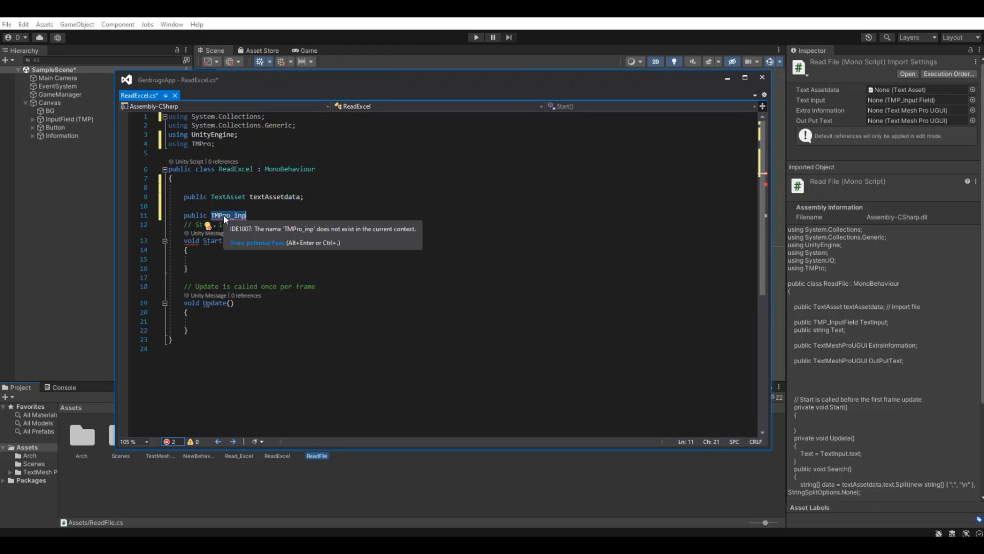
text(inputField)
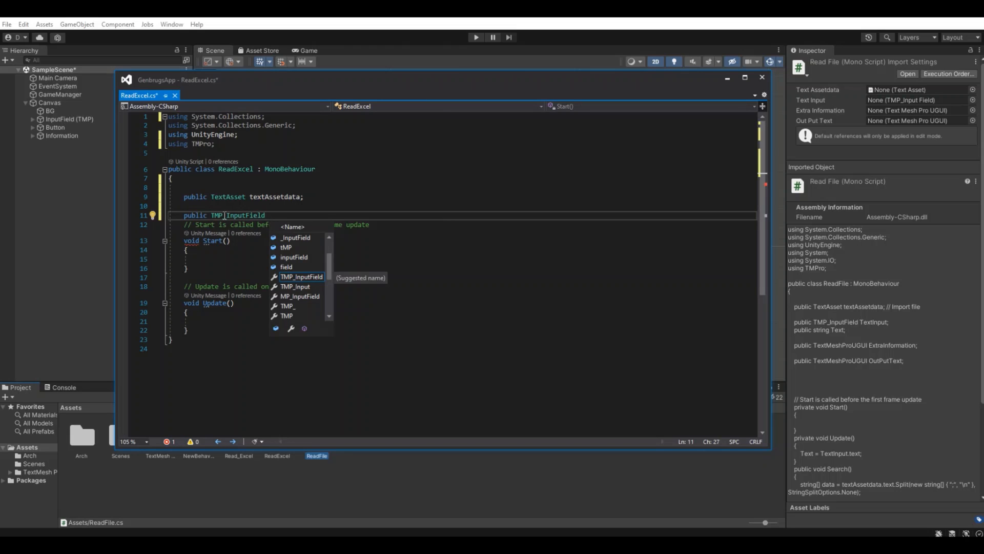
text(Textinput;)
text(public string Text;)
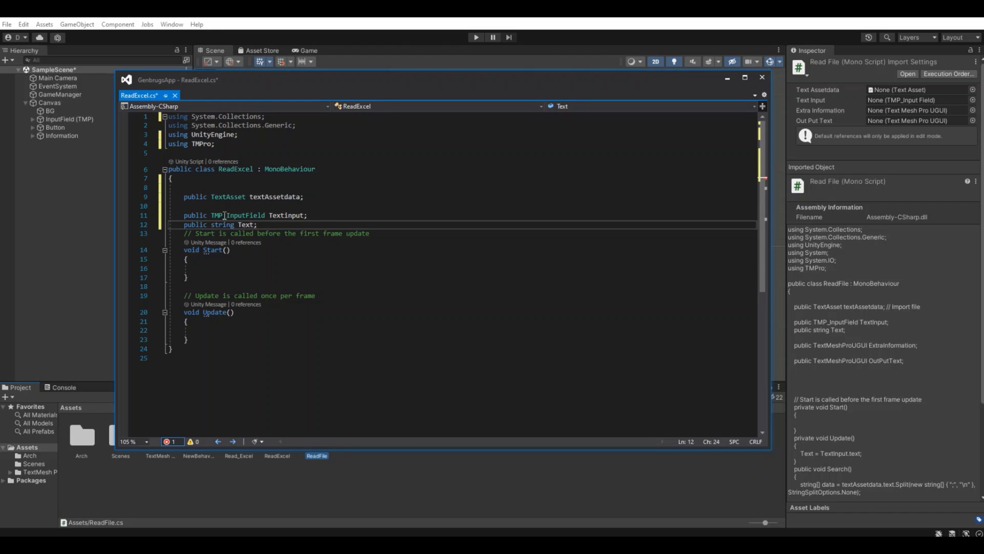
Declare private string Text plus public TextMeshProUGUI Profession and Class fields.
text(private)
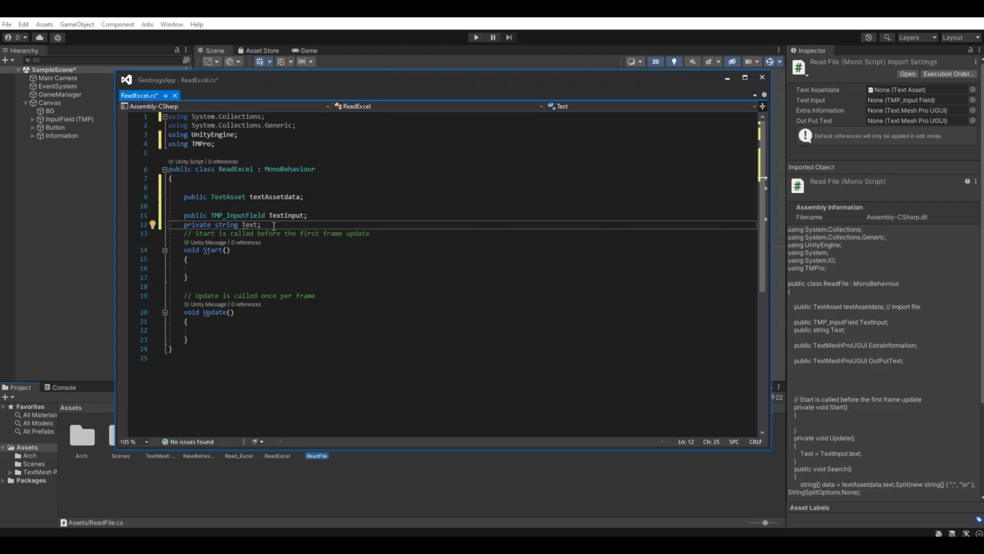
text(public TextMeshProUGUI)
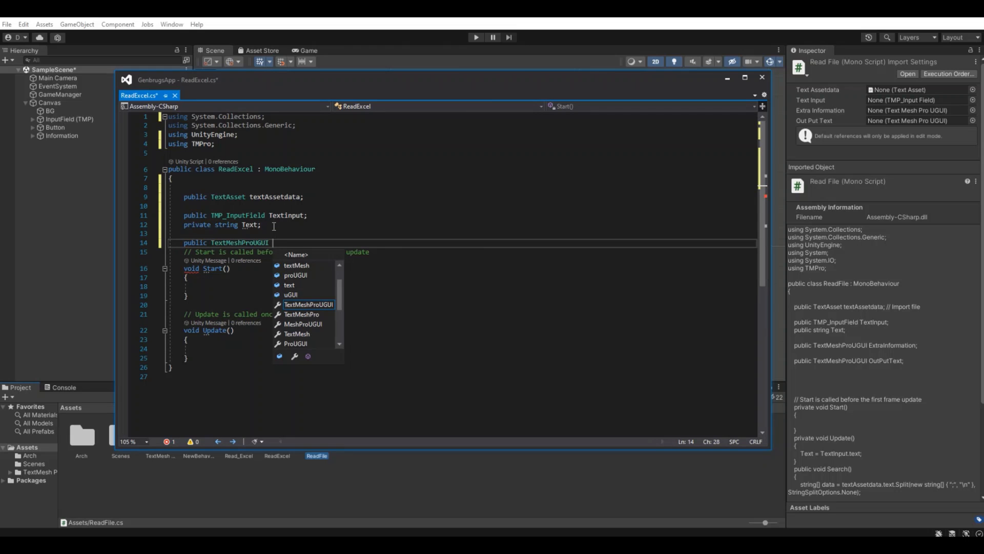
text(P)
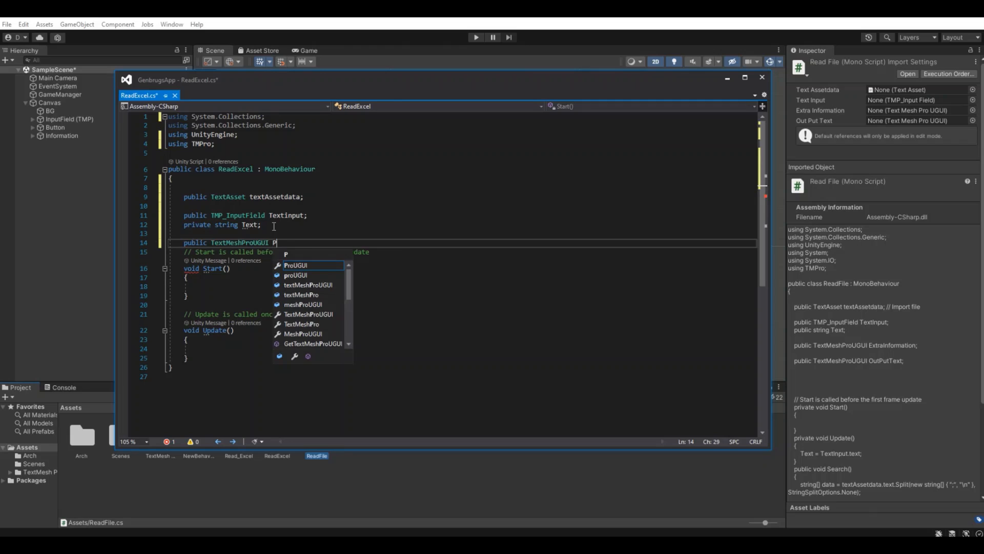
text(rofe)
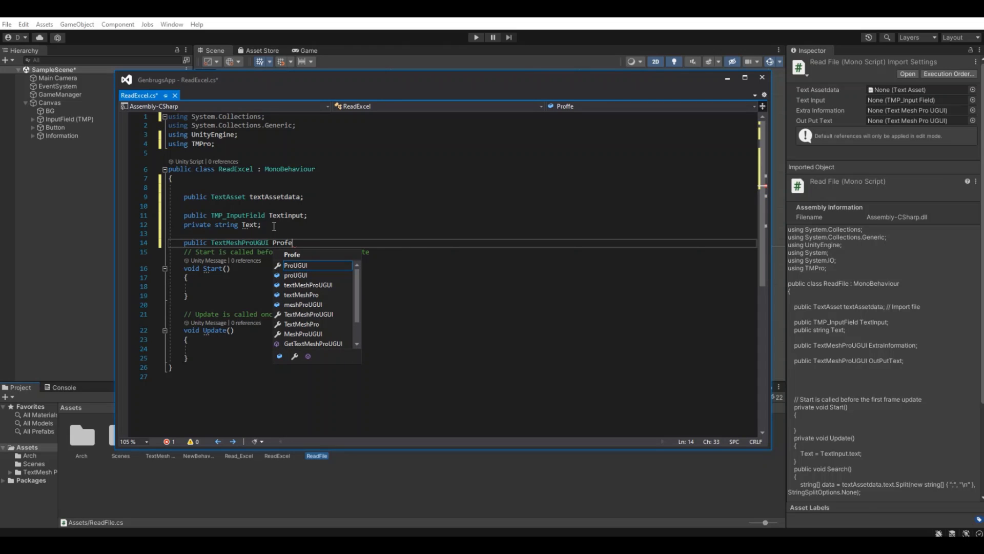
text(ssion;)
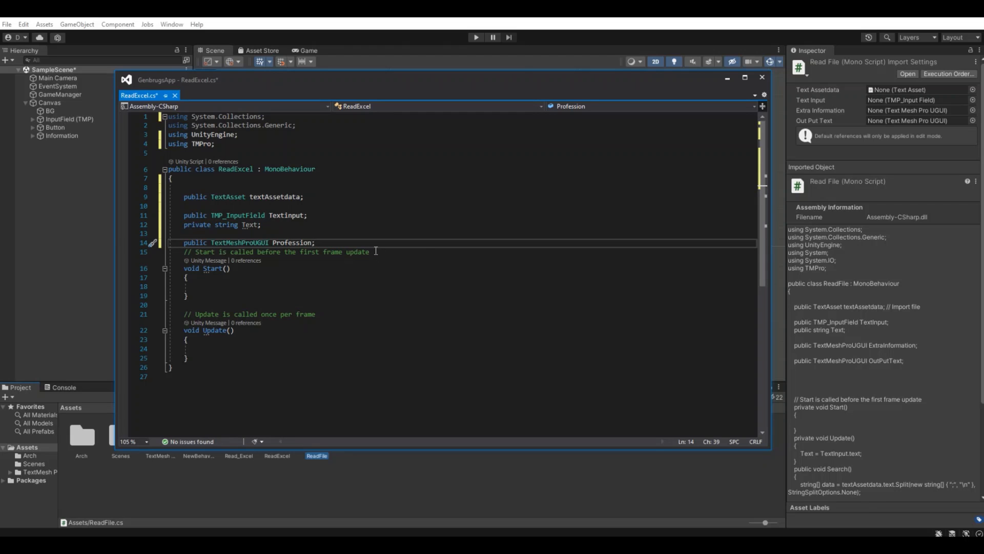
text(public TextMeshProUGUI)
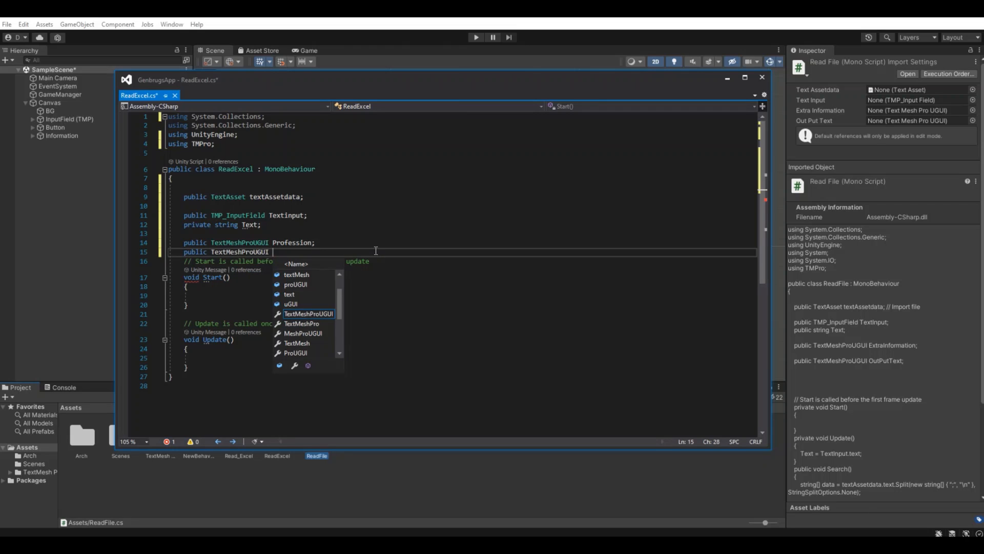
text(Class;)
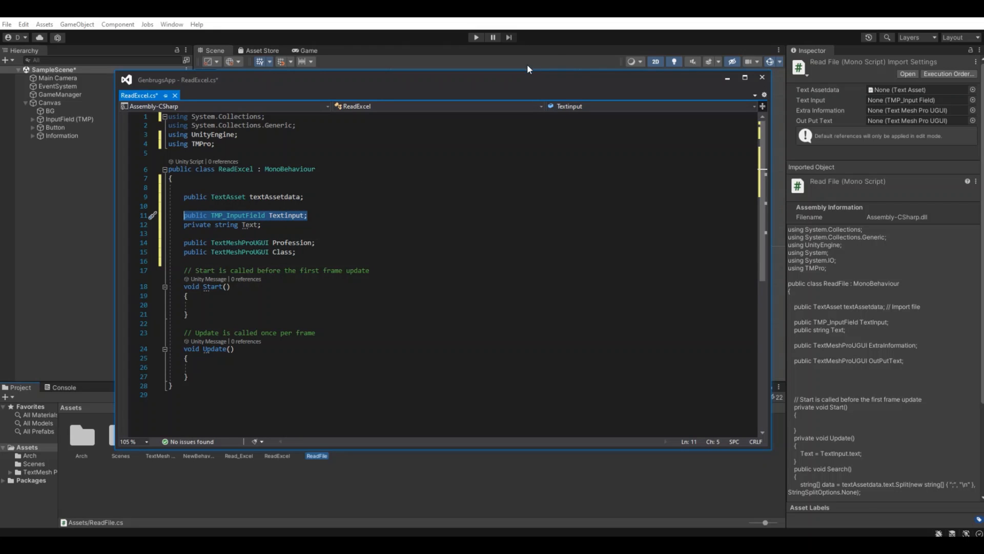
drag(528, 80, 536, 76)
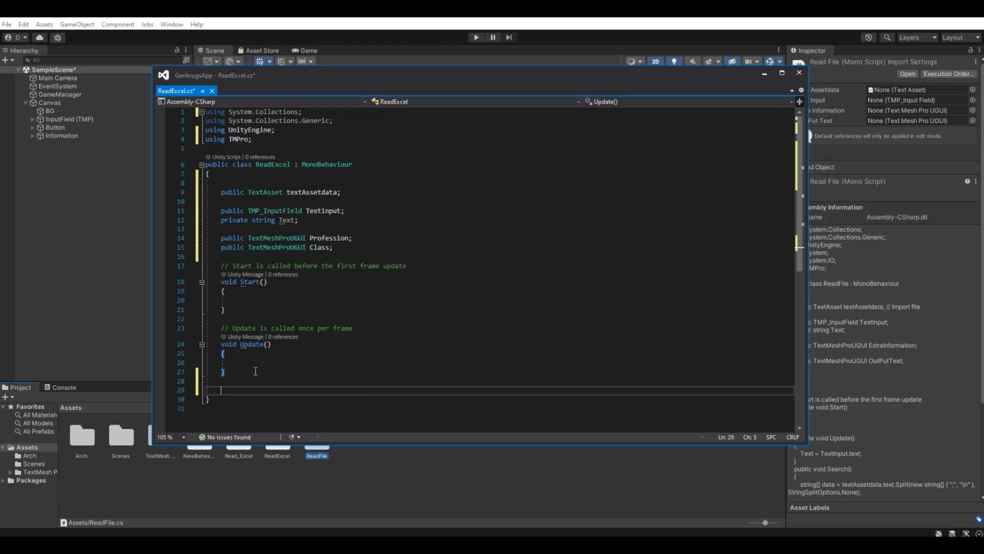
Add an empty public void Search() method below Update.
text(public void)
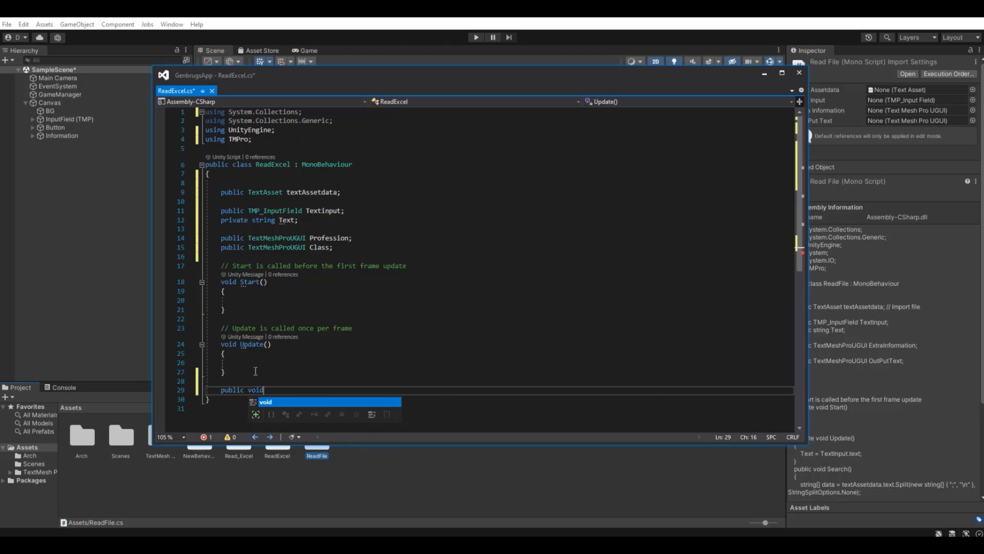
text(Sear)
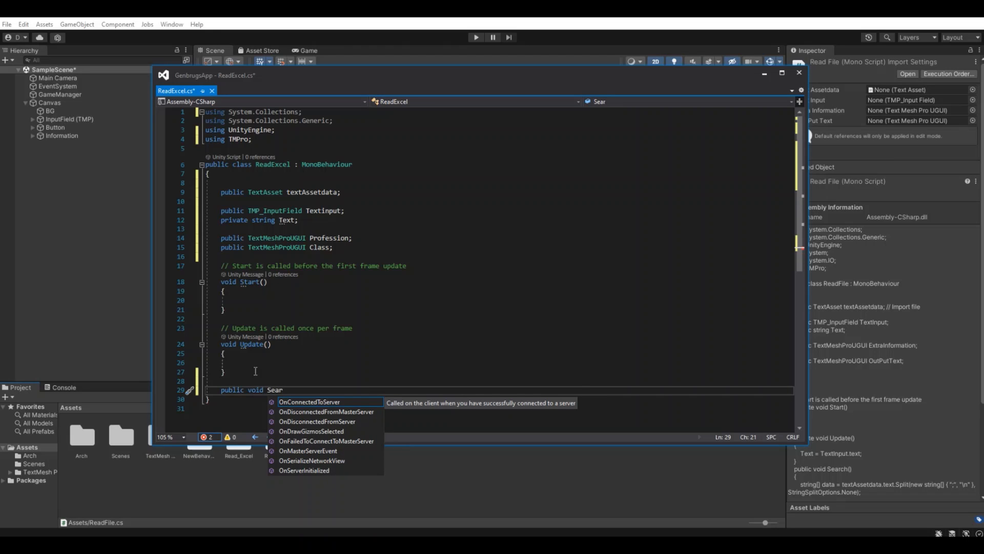
text(ch())
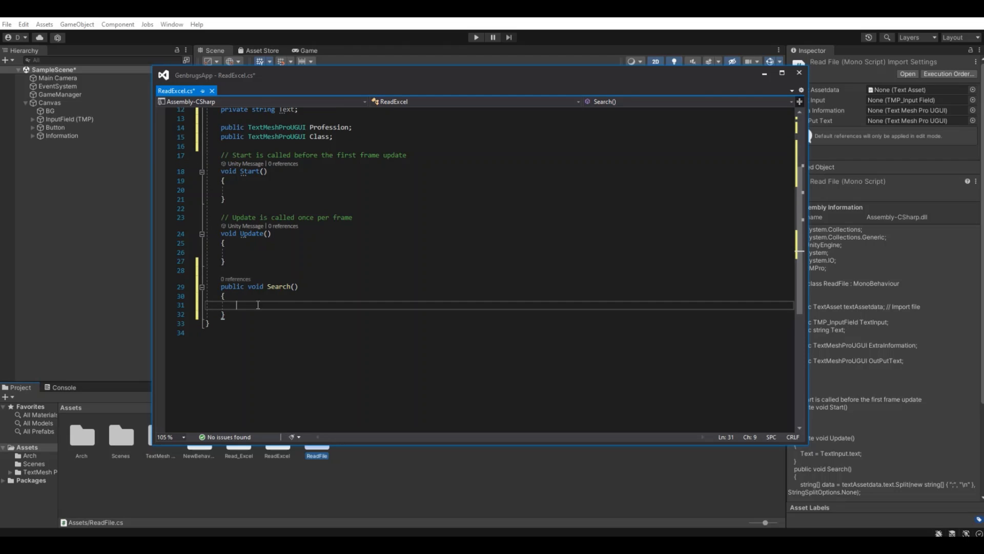
Make Update assign TextInput.text to Text.
click(242, 256)
text(Text =)
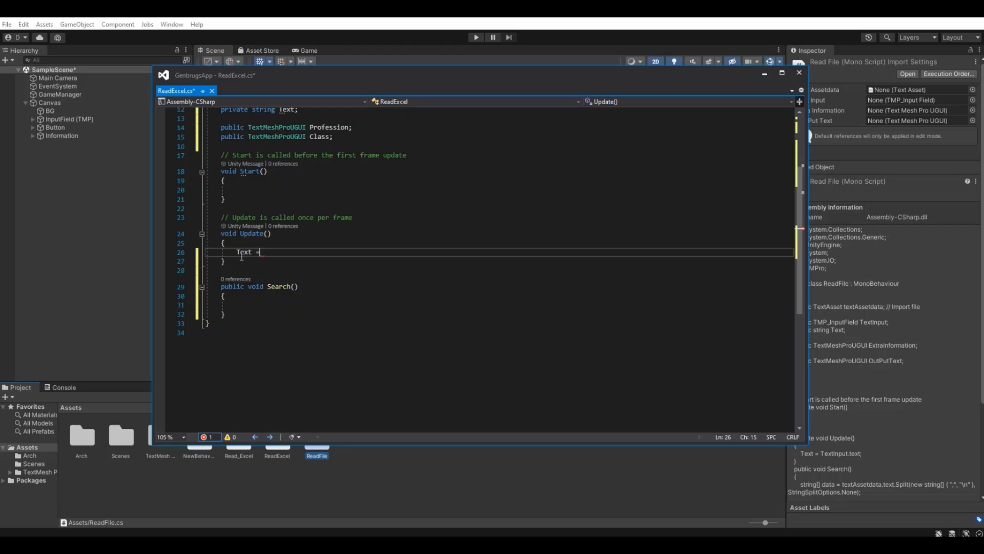
text(text)
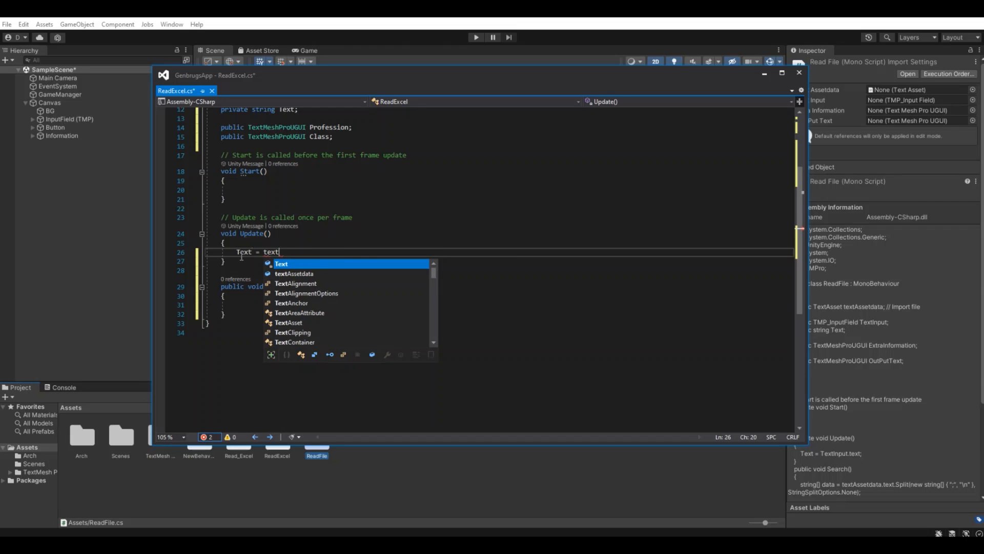
text(Input)
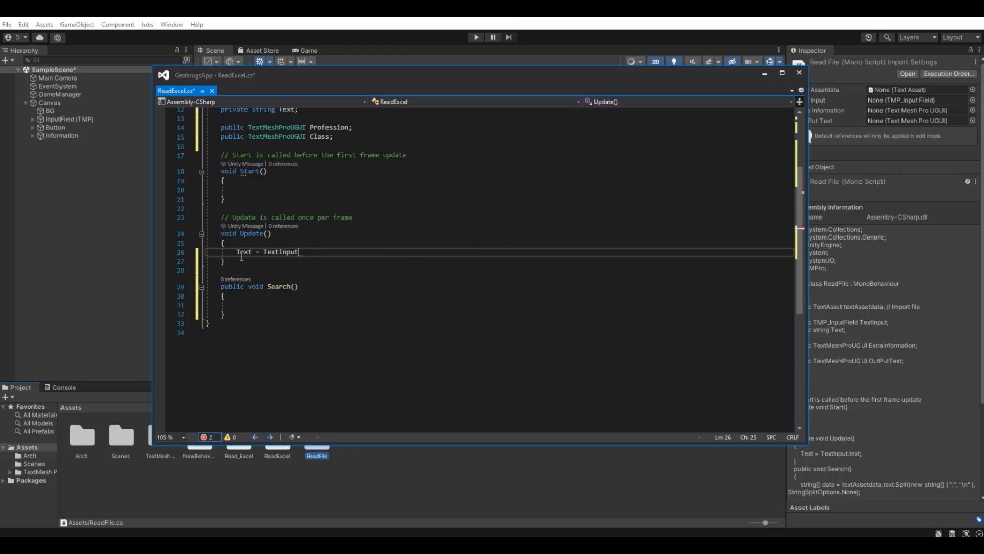
text(.text)
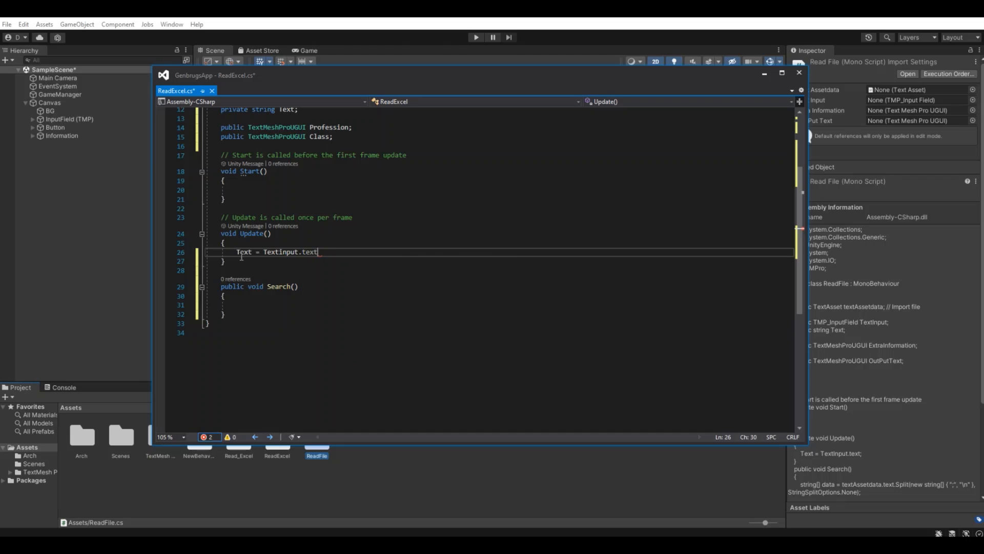
text(;)
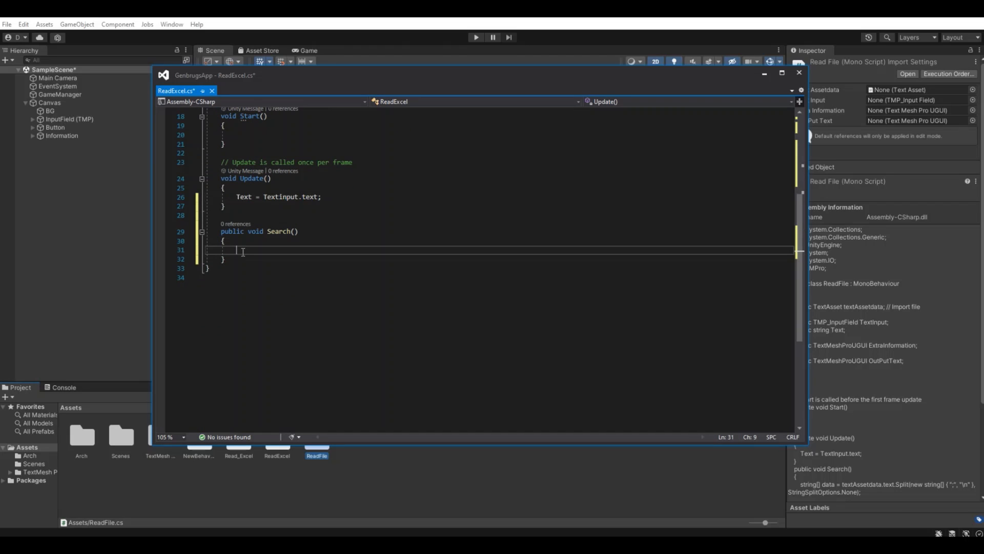
text(string[)
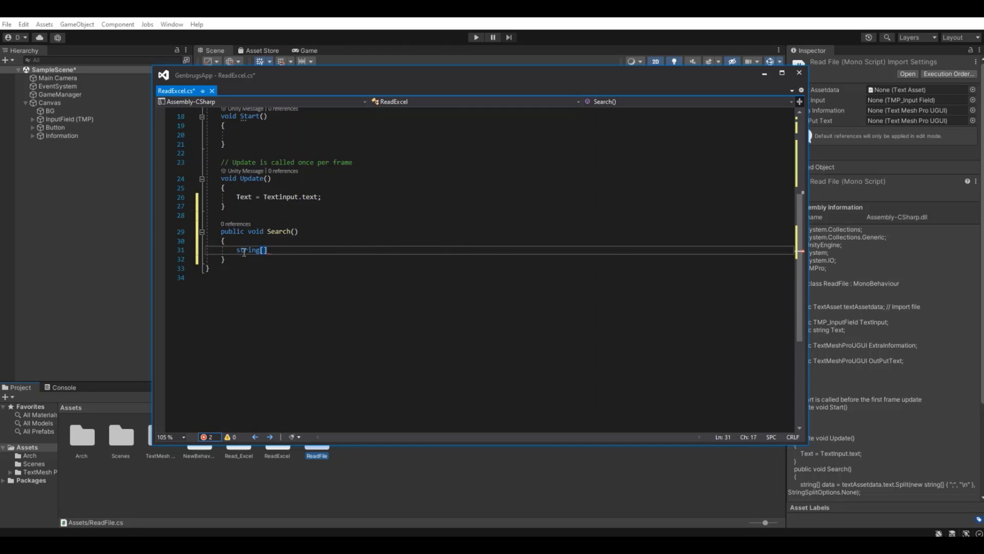
Split textAssetdata.text on ";" and "\n" with StringSplitOptions.None into string[] data.
text(data =)
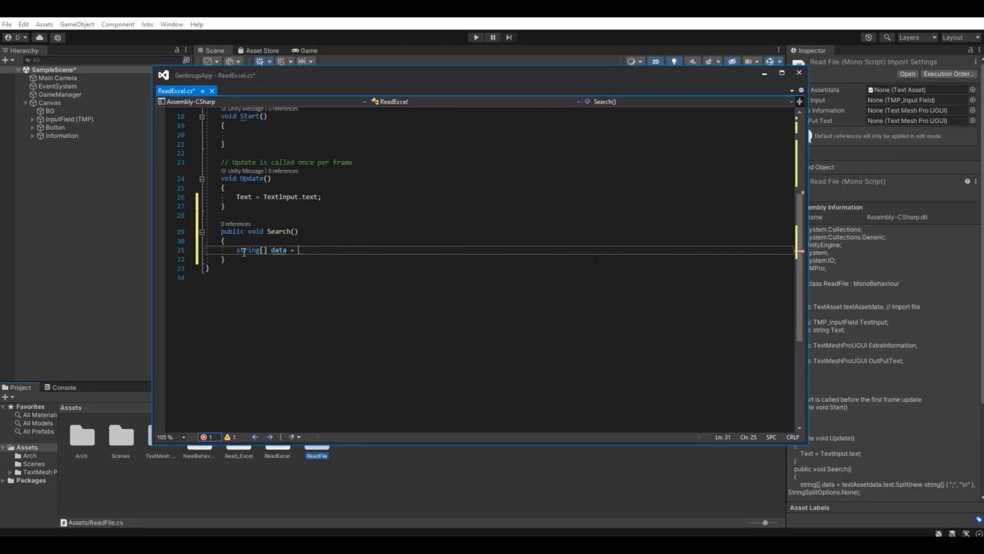
text(text)
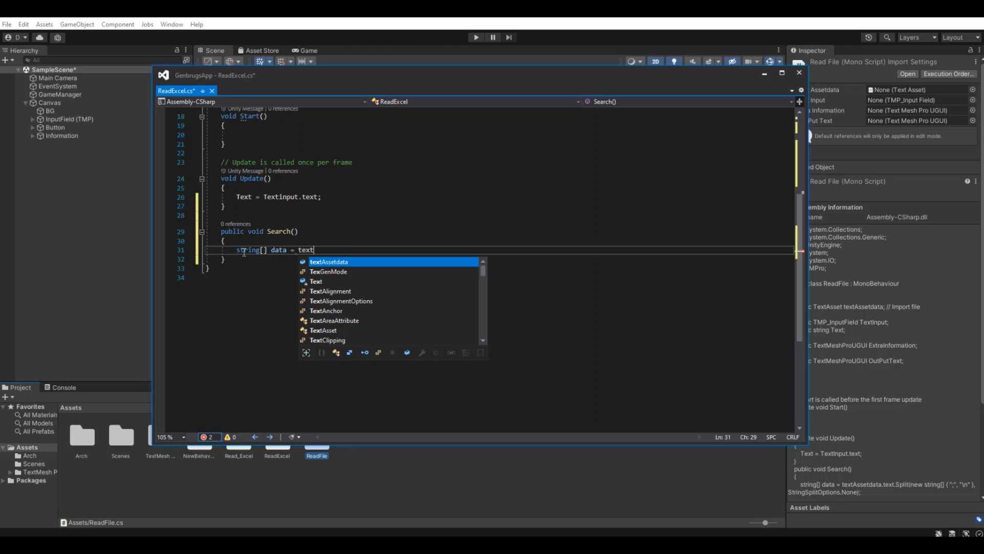
text(as)
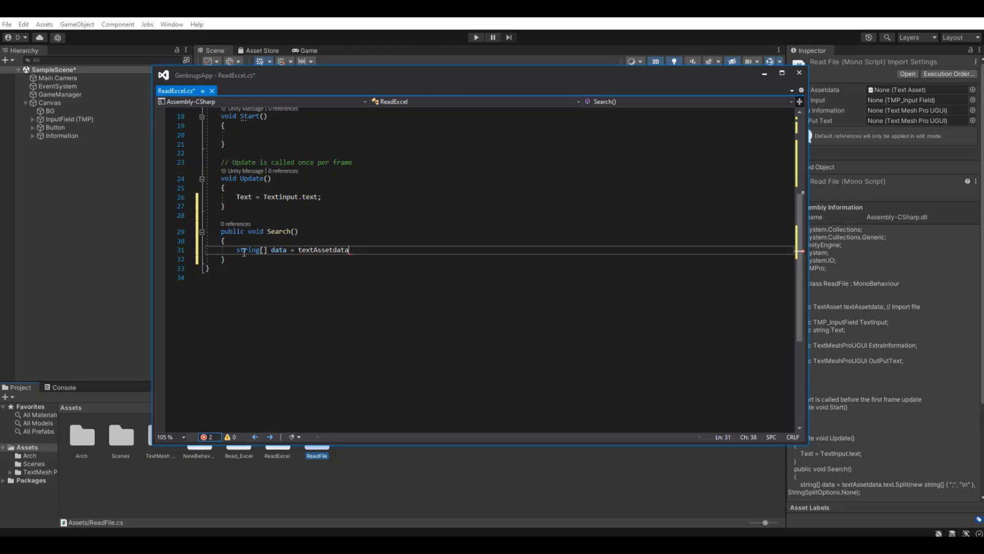
text(text.Split)
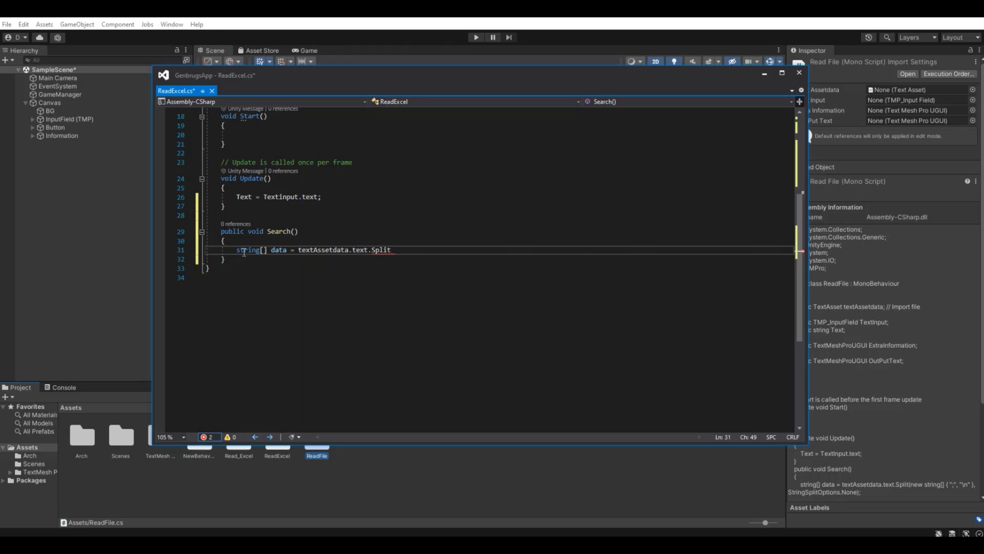
text(new string))
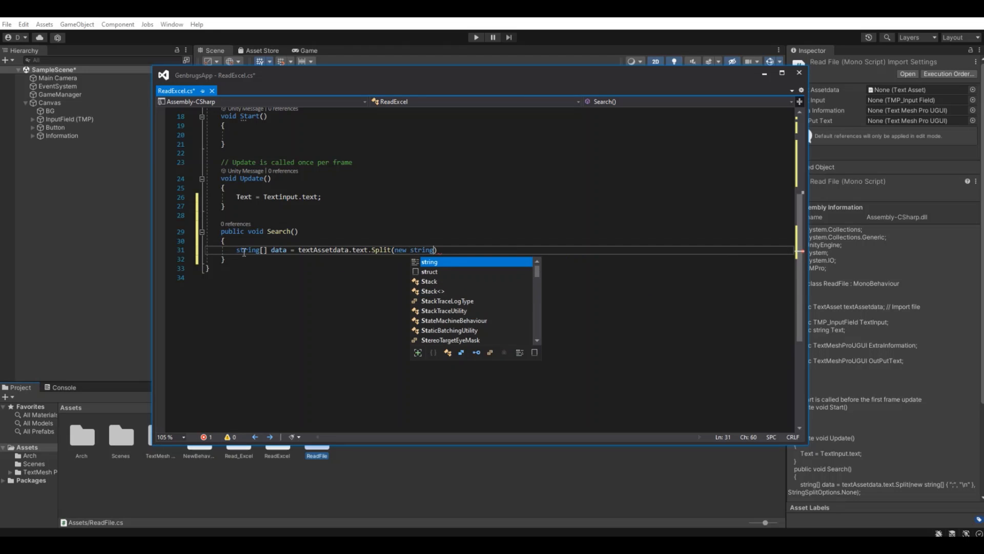
text([] {)
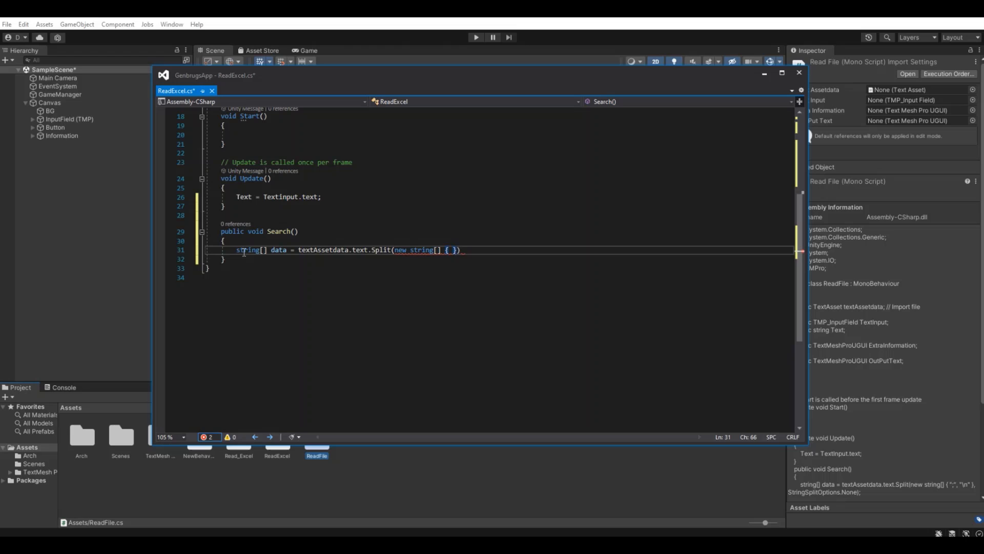
text(";", "\n)
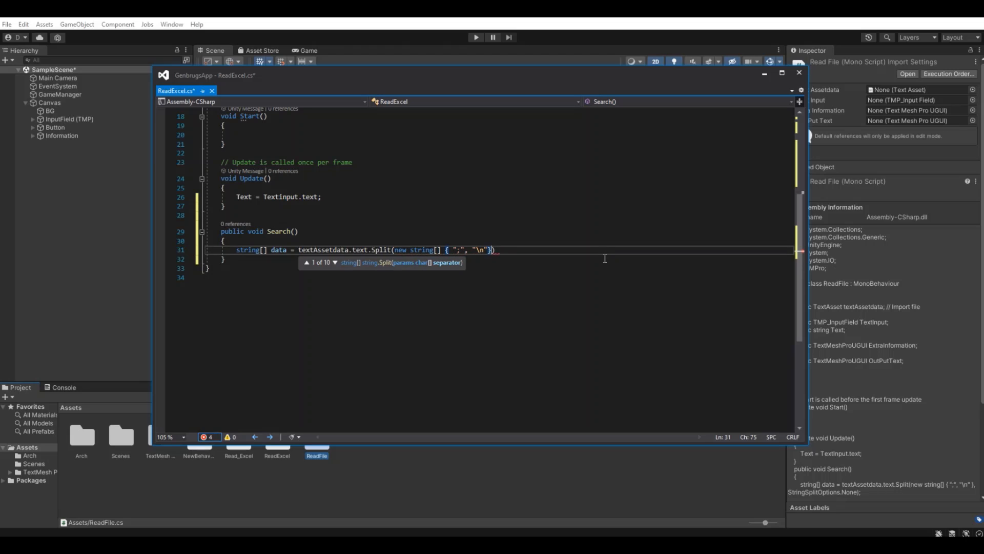
text(,stringspl)
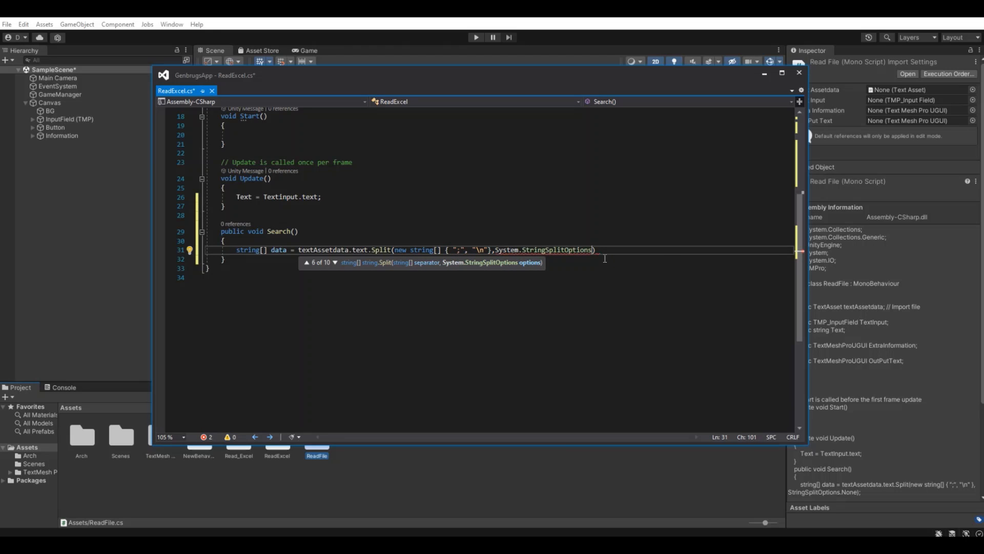
text(.None))
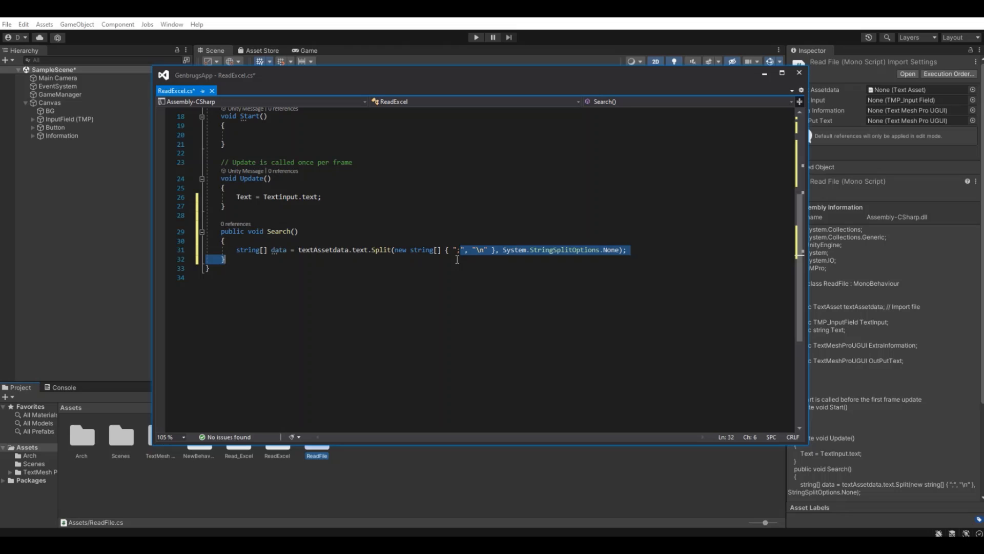
click(458, 250)
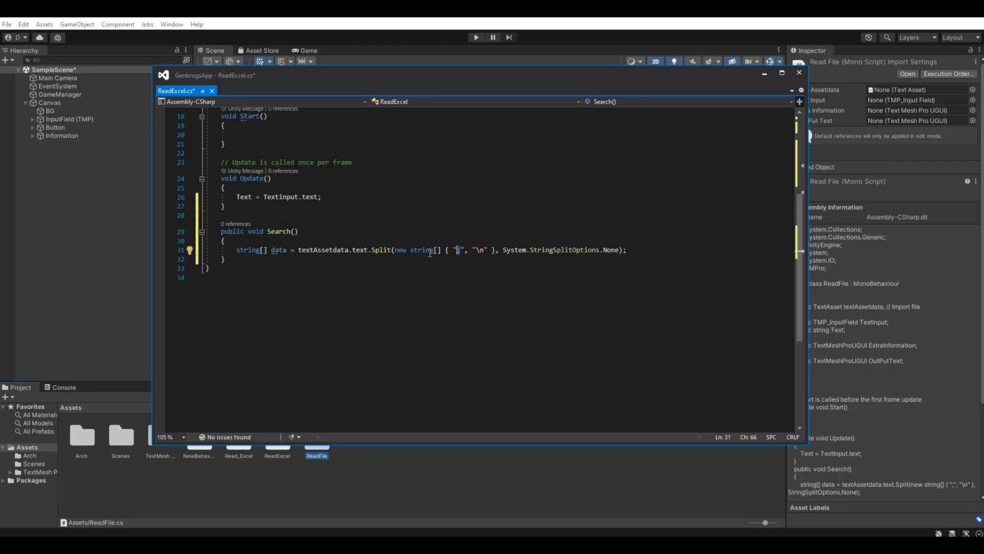
mouse_move(427, 389)
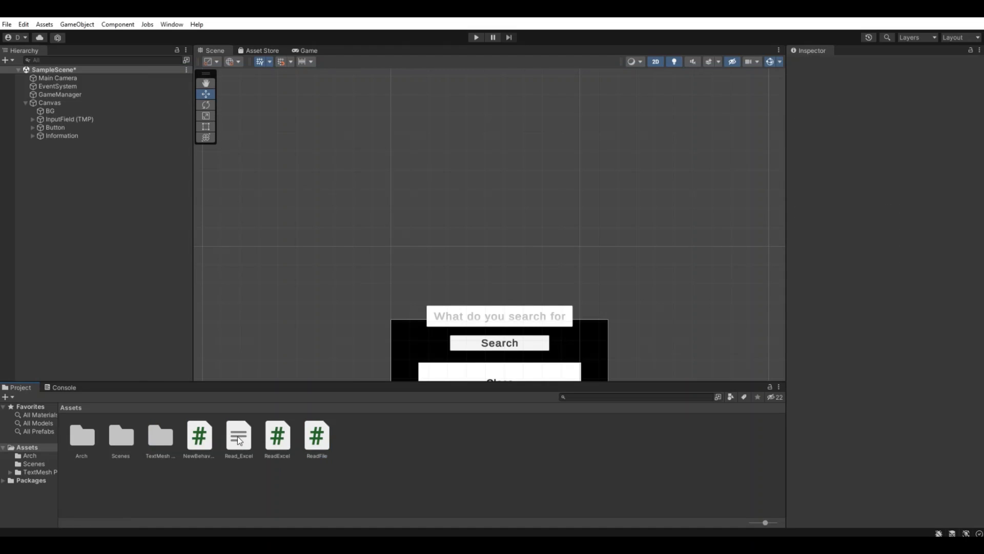
View the Read_Excel asset's name, class and profession rows in the Inspector.
click(238, 435)
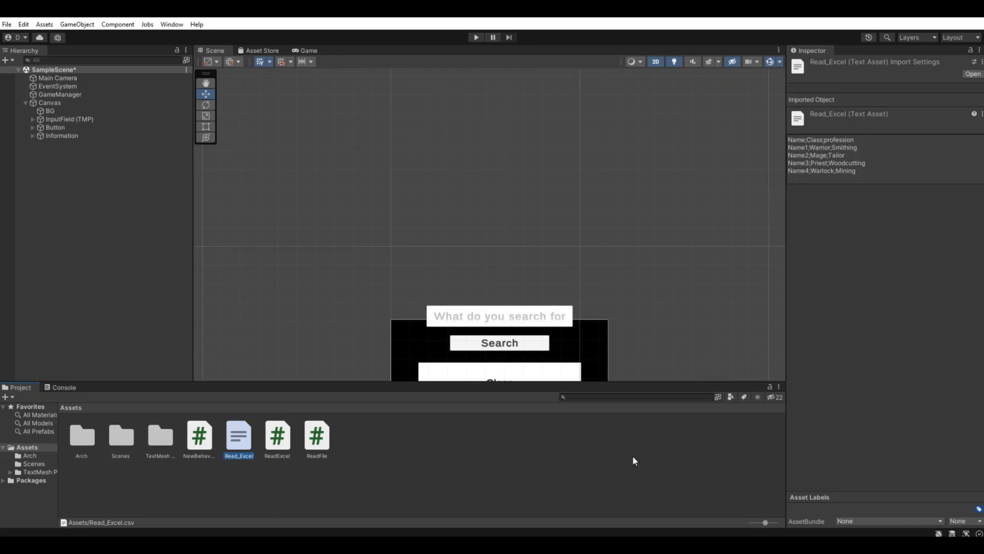
mouse_move(812, 153)
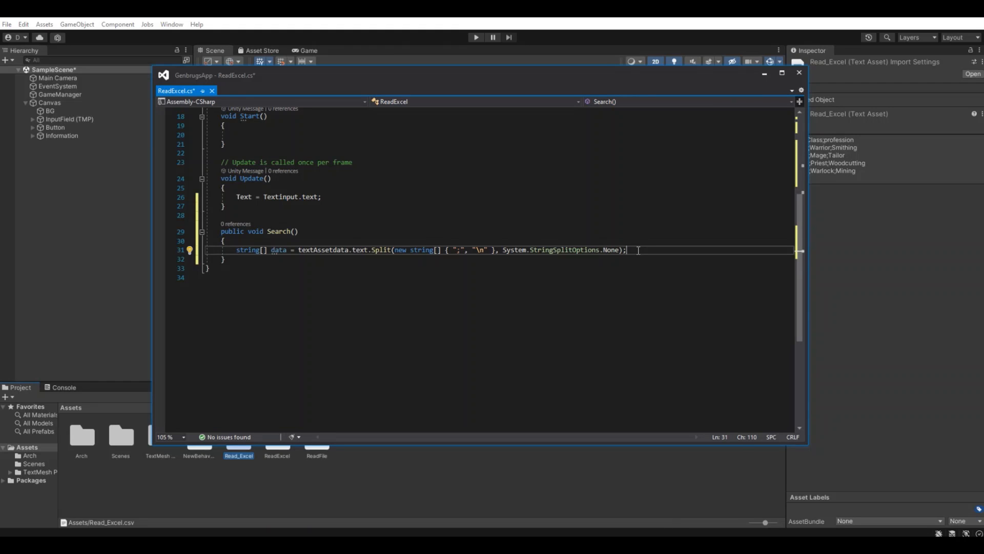
Add a for loop over data.Length checking whether Text equals data[i].
text(for)
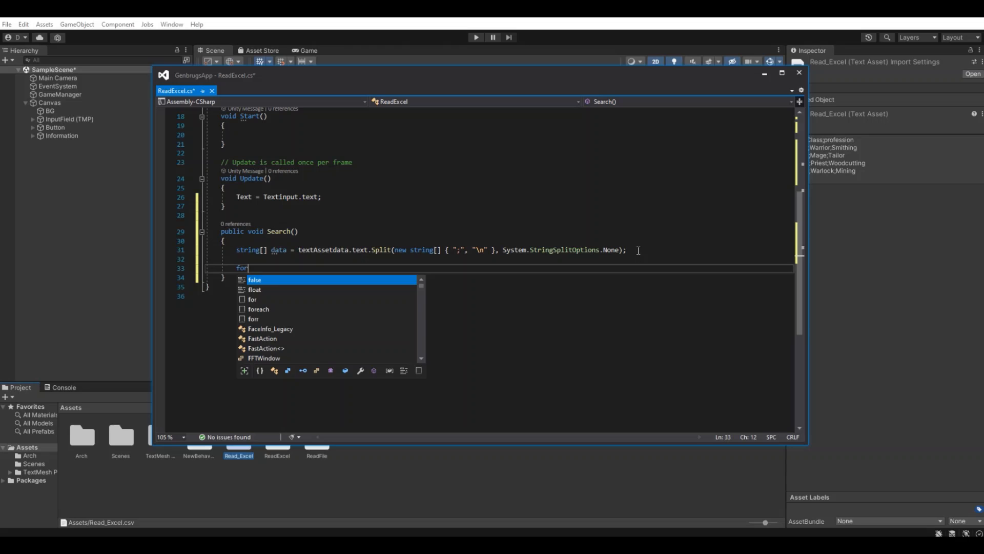
key(Tab)
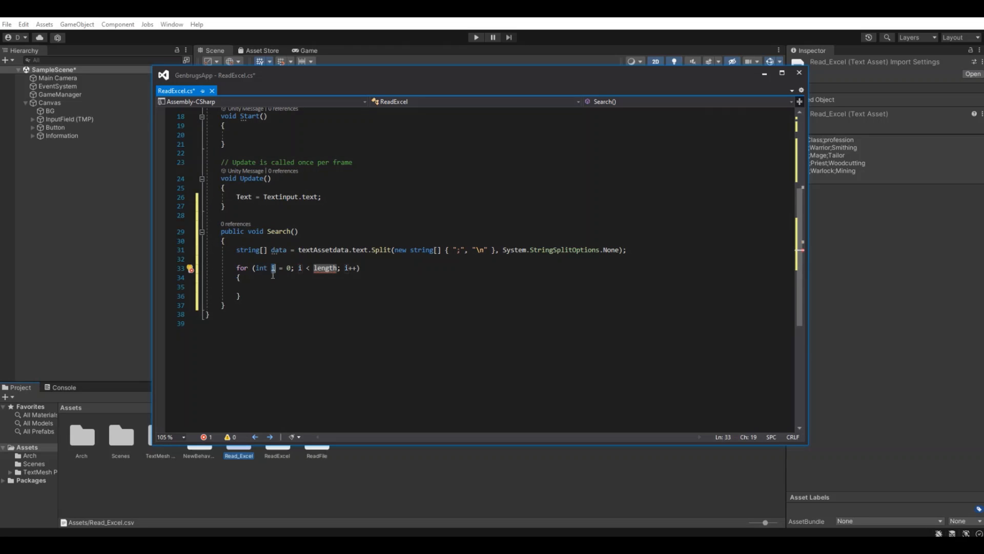
text(data.)
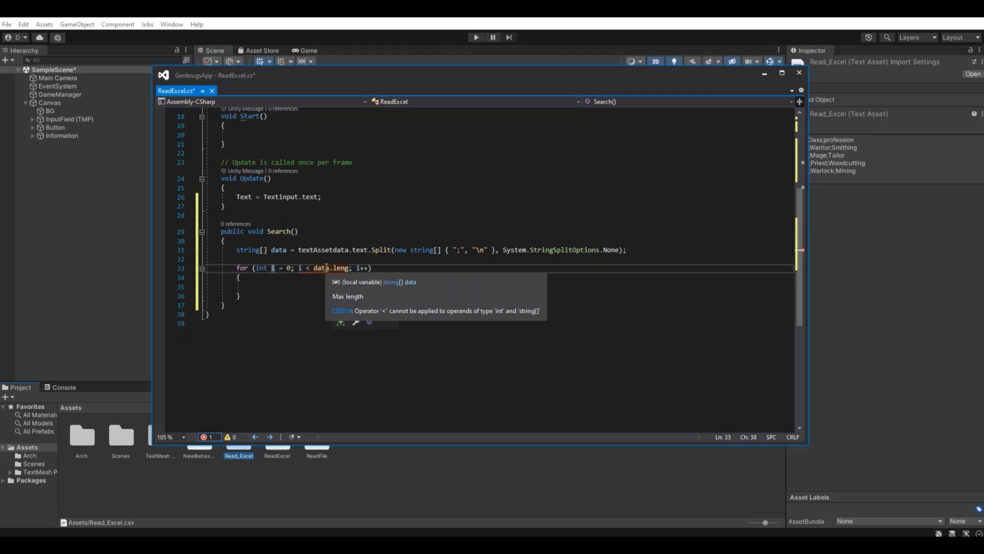
text(Length)
click(499, 286)
text(if(Tex)
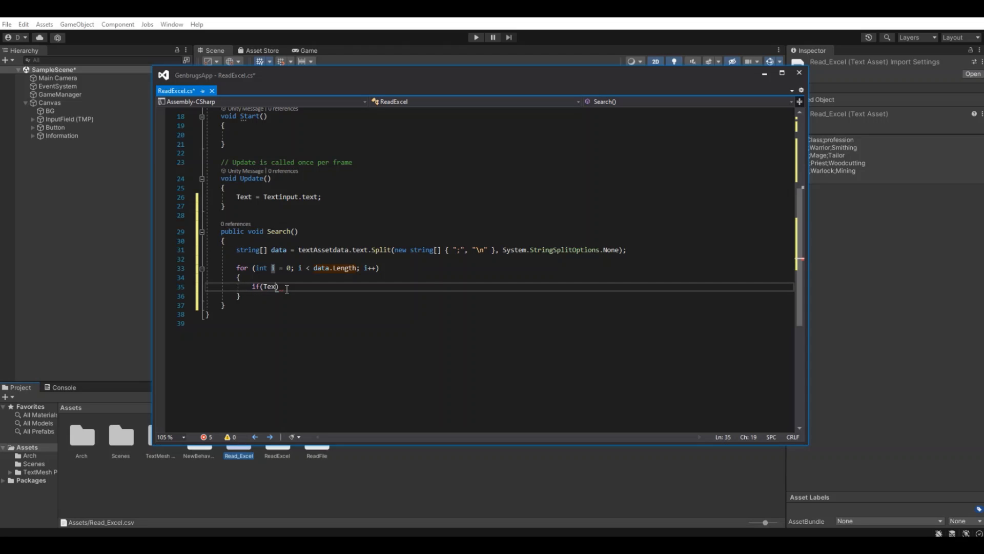
text(t)
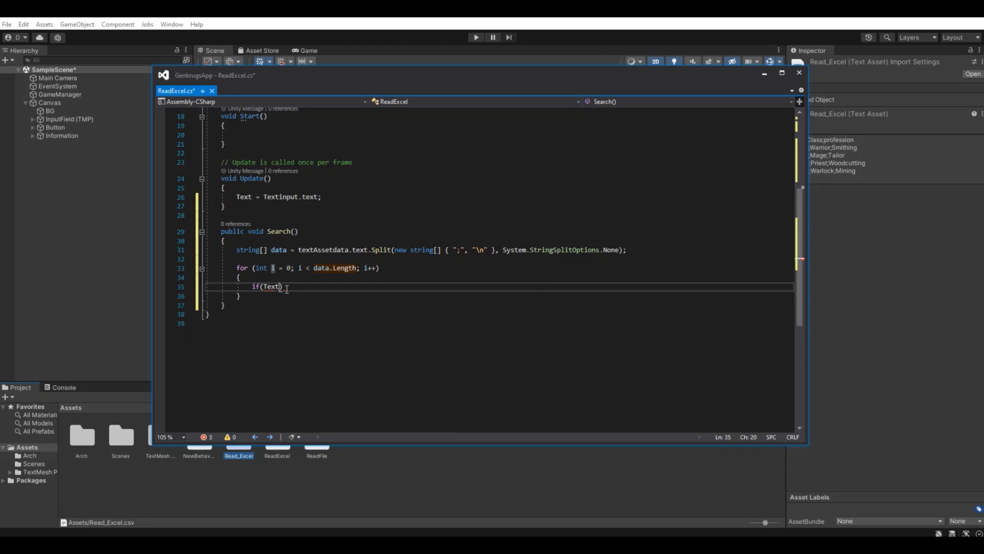
double_click(271, 286)
text( == d)
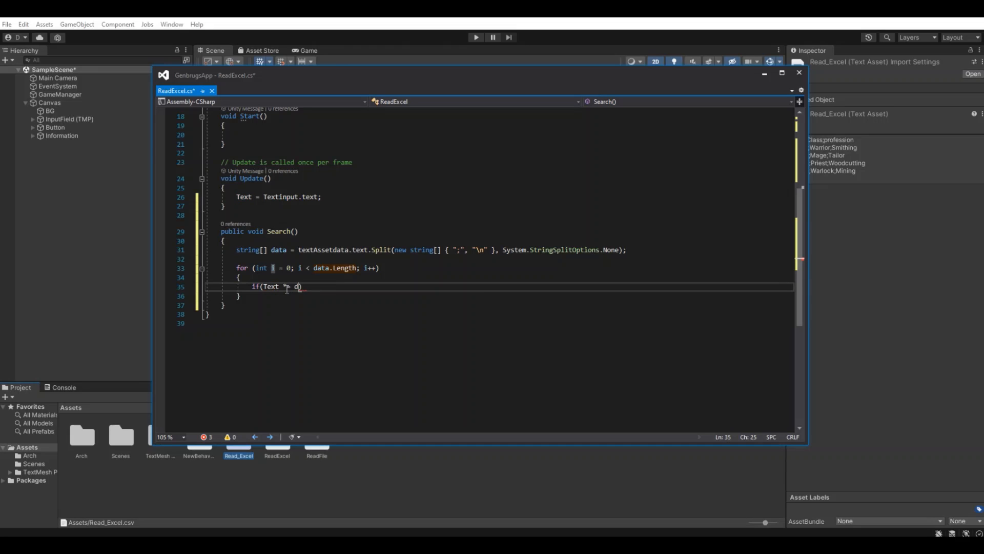
text(ata)
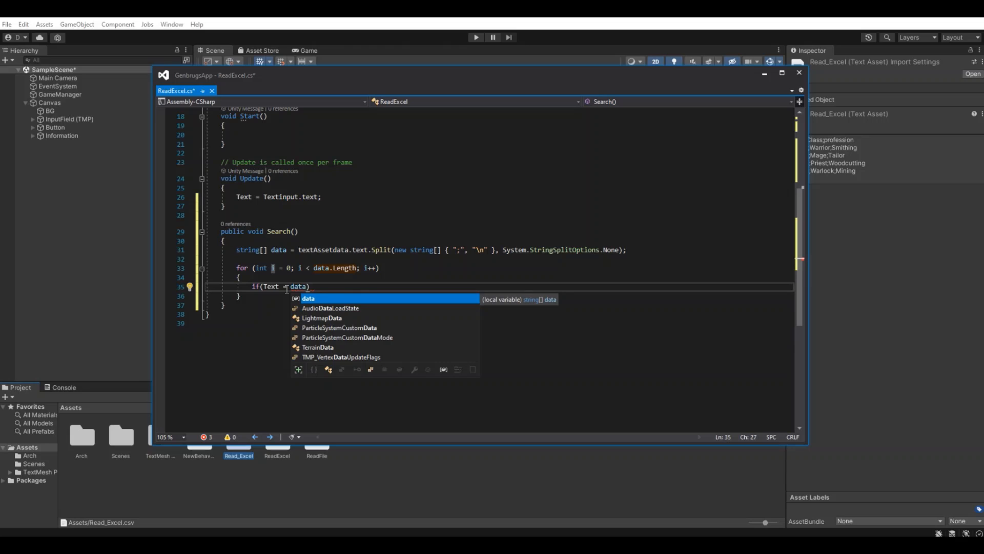
text([i])
text({)
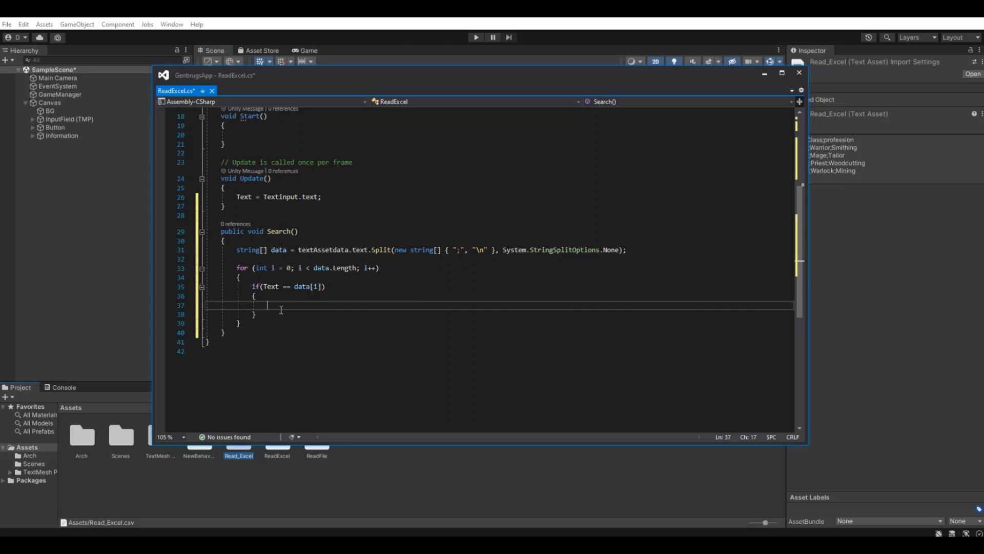
On a match, set Profession.text to data[i + 1] and start Class.text.
text(output)
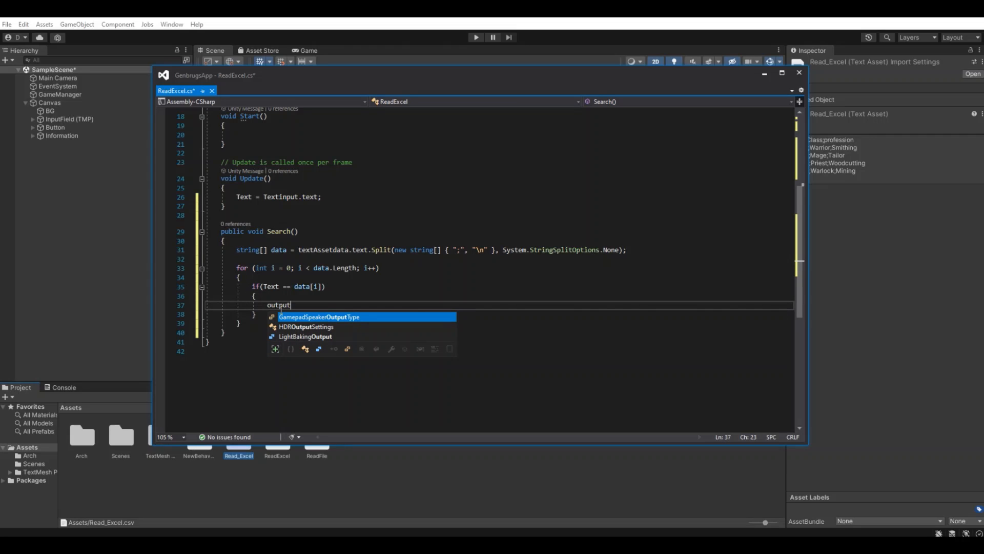
key(BackSpace)
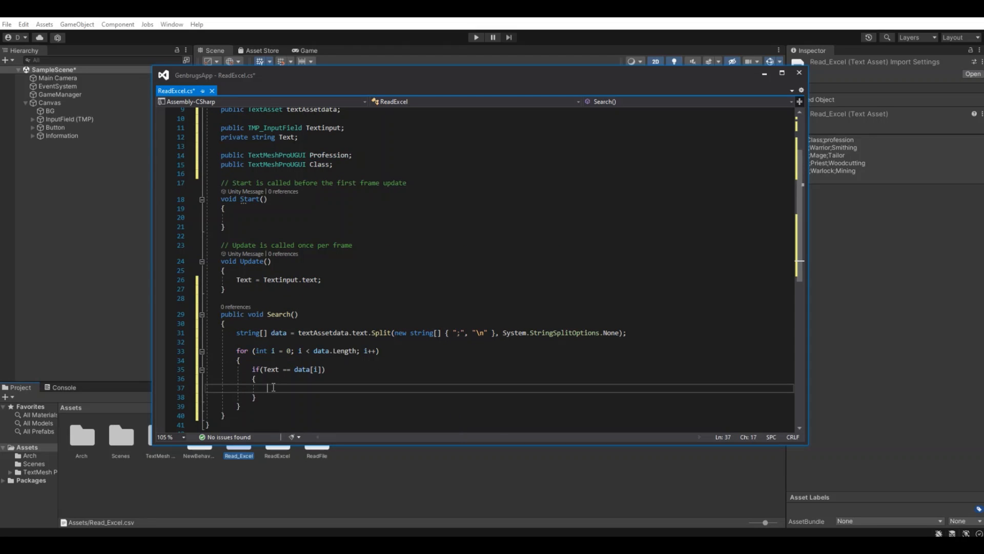
text(Profession.text)
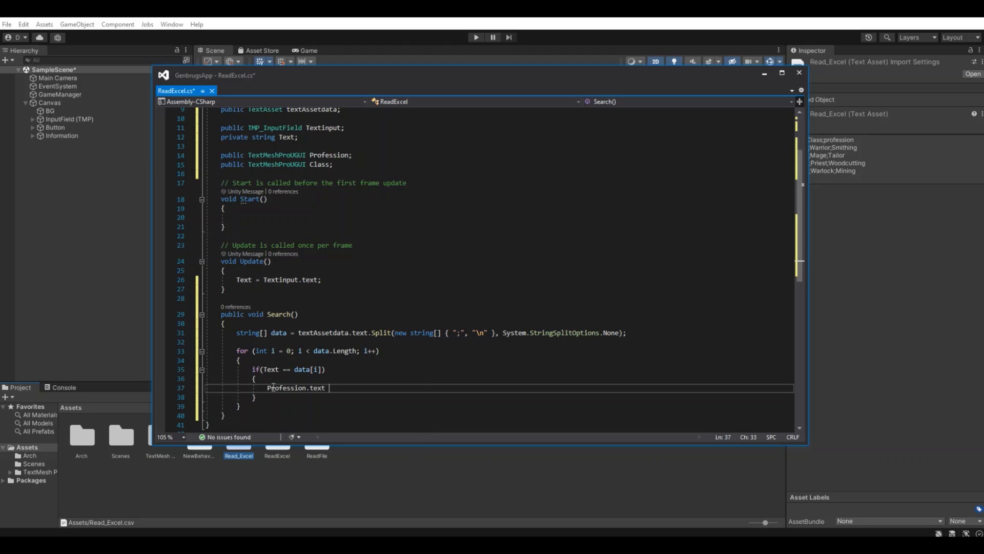
text(=)
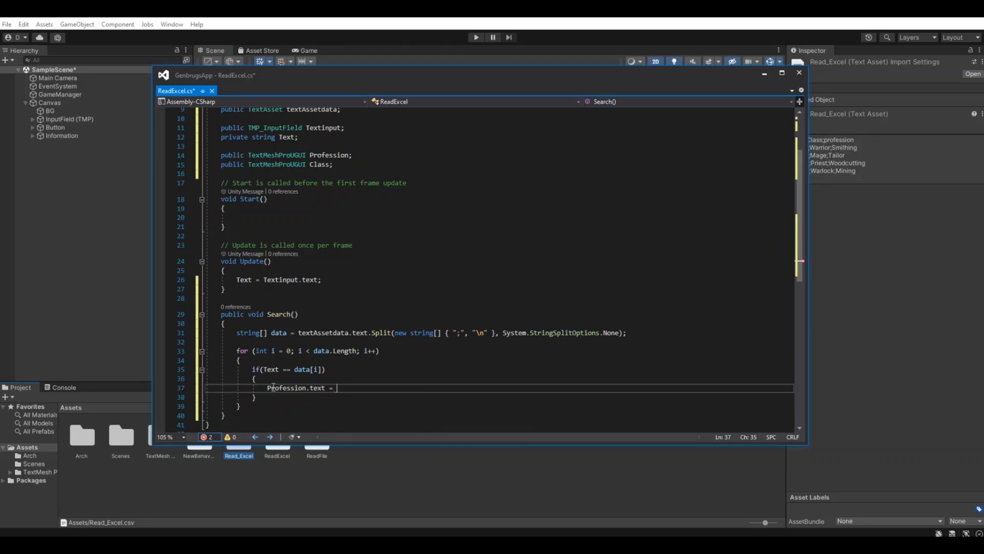
text(data[])
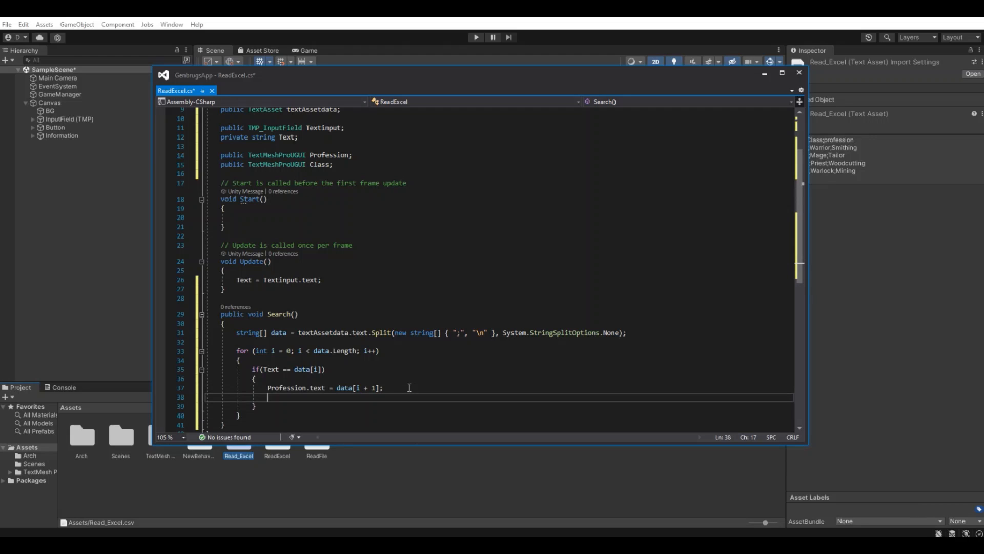
double_click(319, 164)
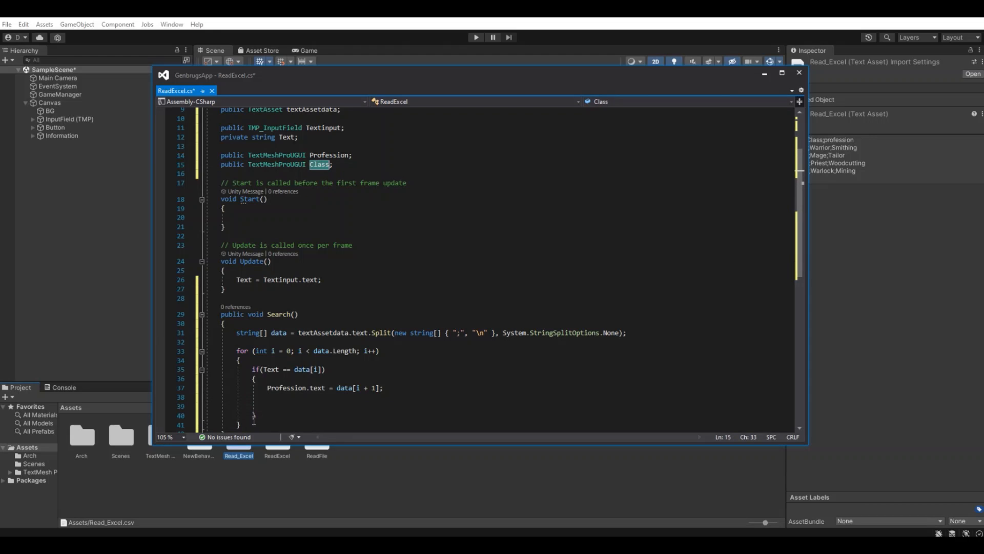
text(Class.tex)
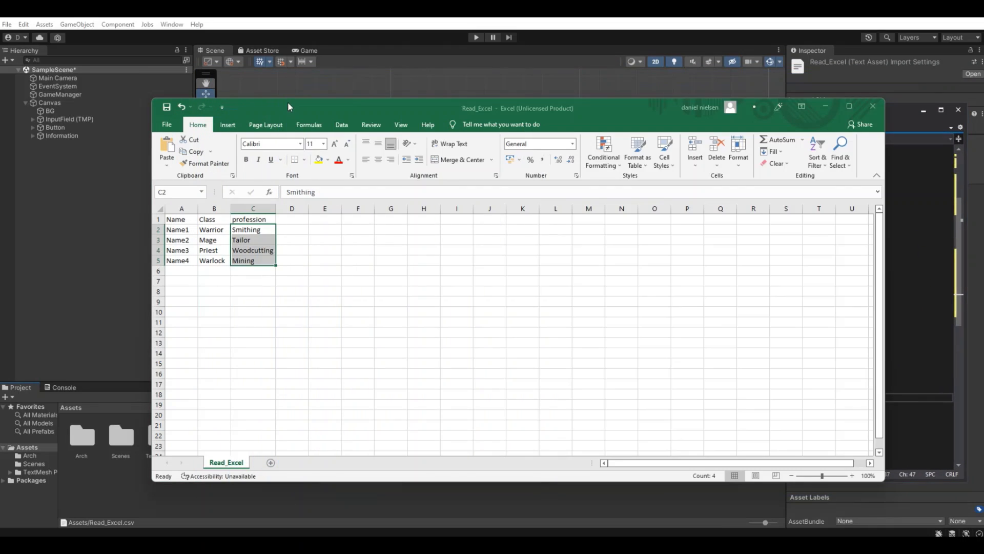
mouse_move(288, 105)
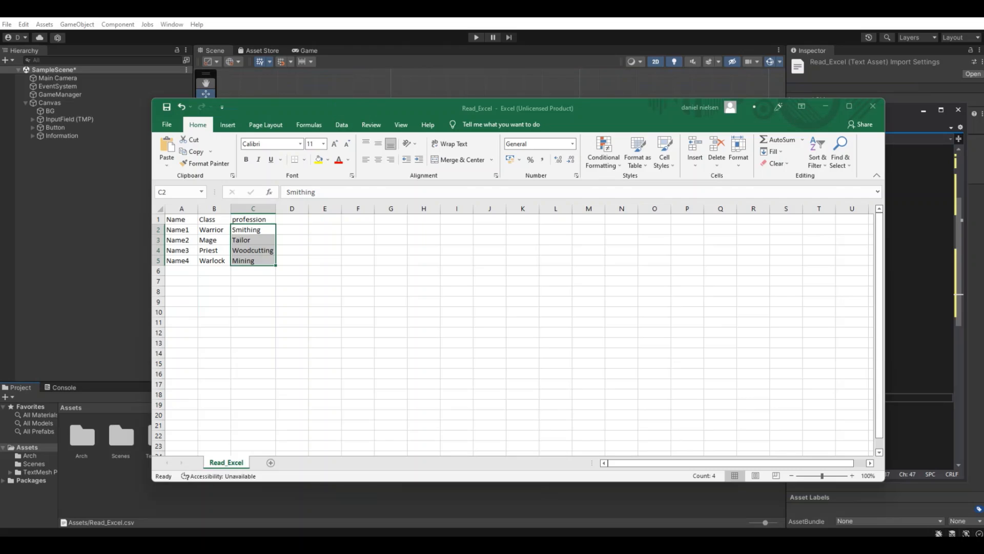
mouse_move(581, 137)
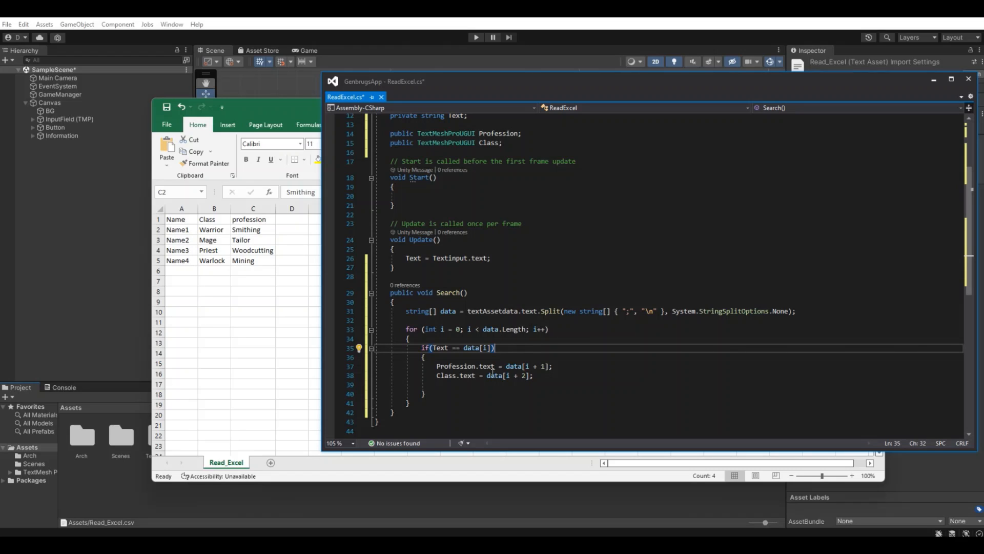
mouse_move(509, 375)
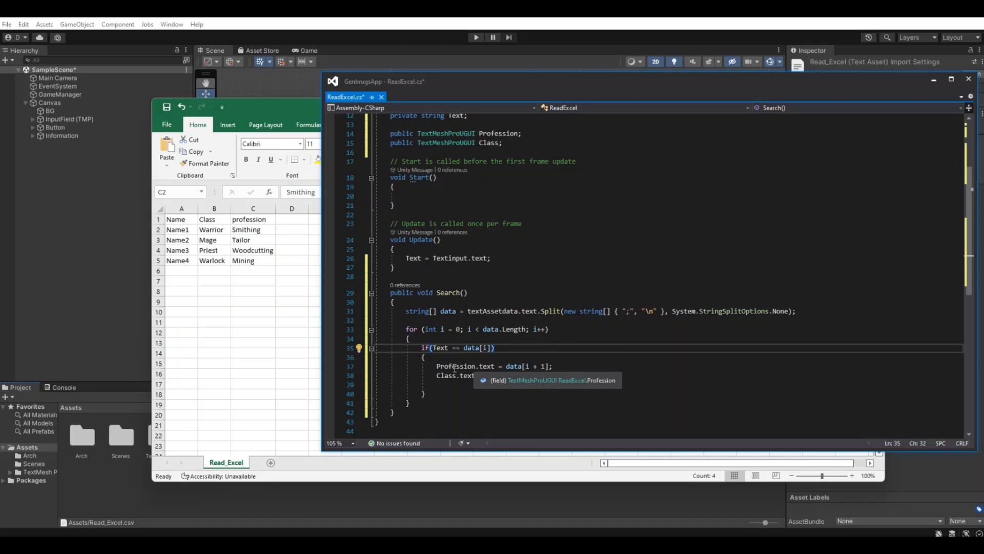
Fix the assignment lines so Class.text gets data[i+1] and Profession.text gets data[i+2].
double_click(457, 366)
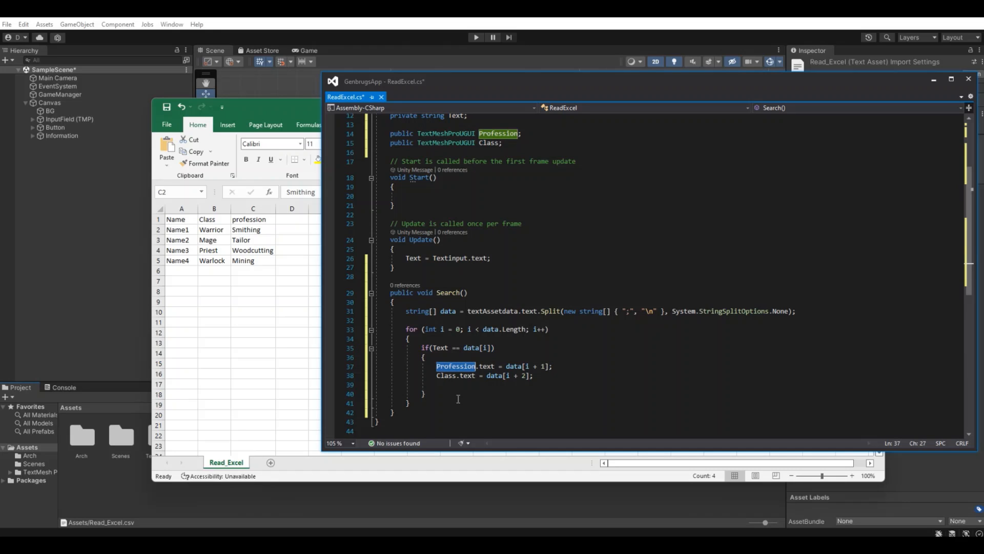
mouse_move(456, 366)
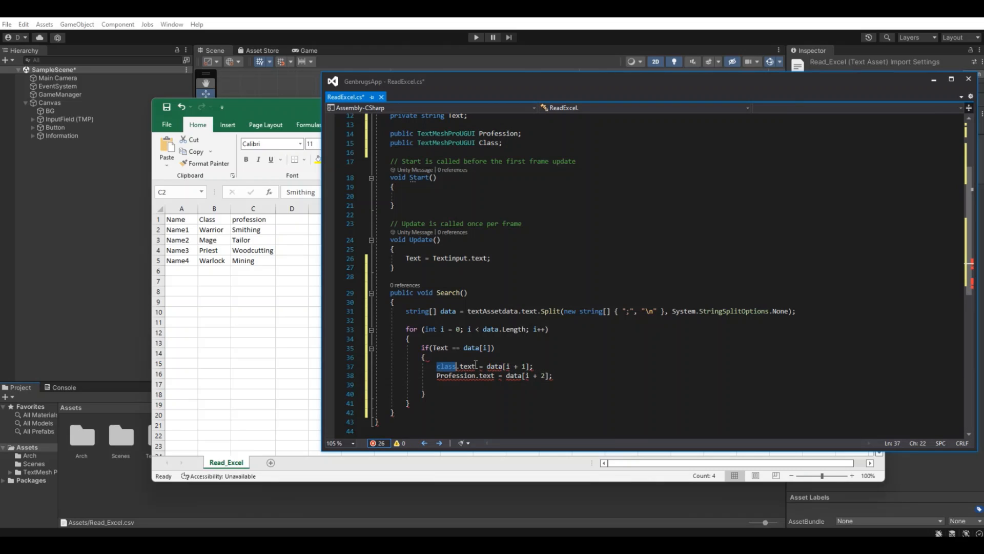
click(447, 366)
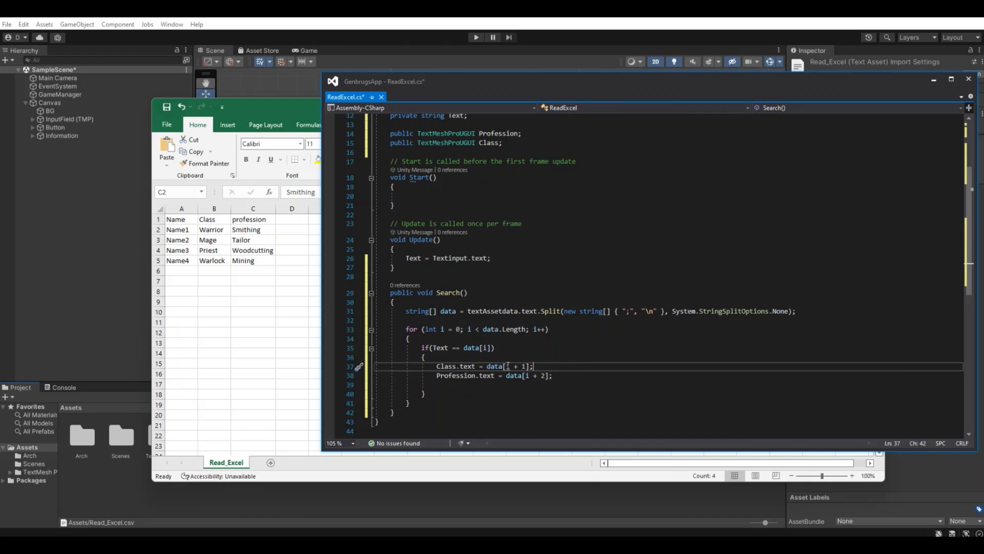
mouse_move(192, 235)
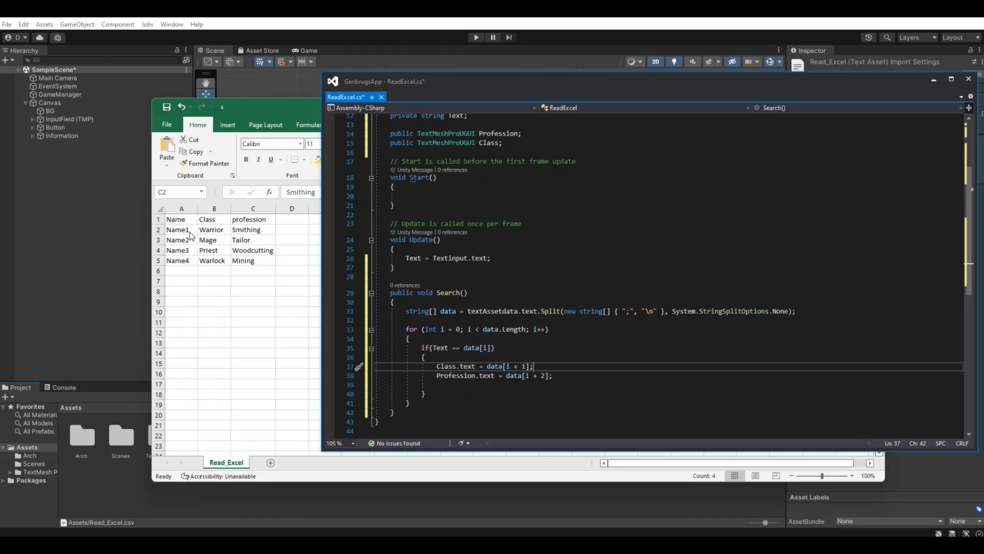
mouse_move(218, 234)
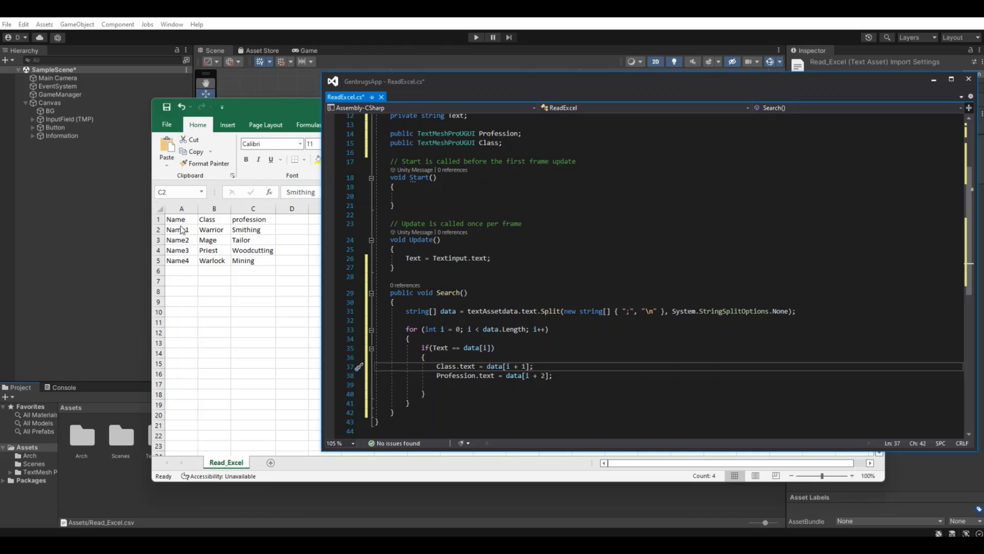
mouse_move(248, 235)
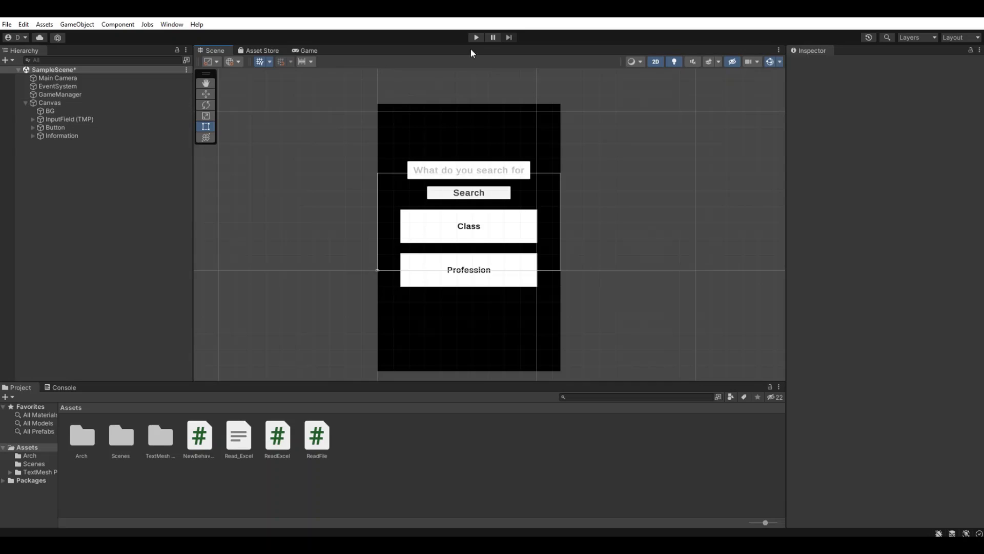
Assign Read_Excel, InputField (TMP) and both Information text objects to GameManager's Read Excel fields.
click(59, 95)
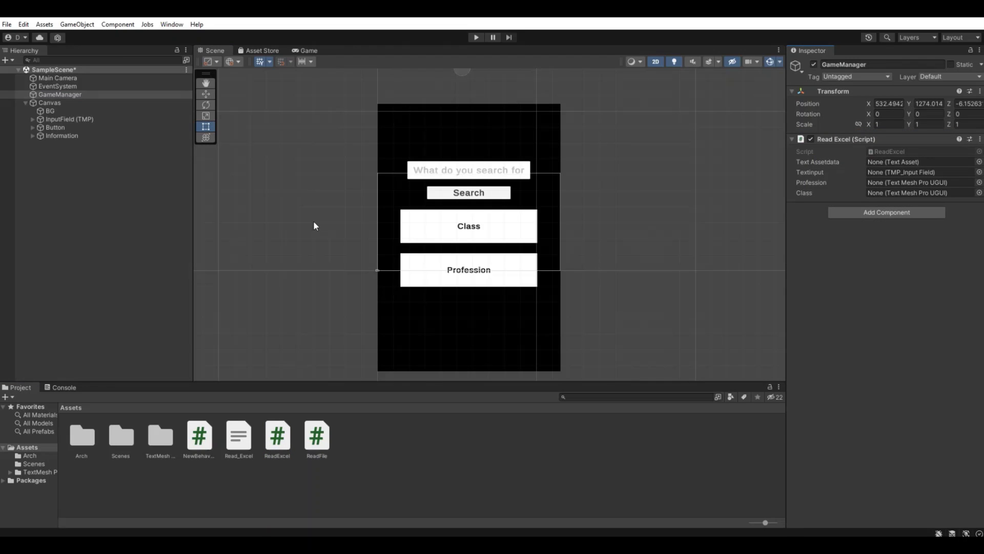
click(920, 162)
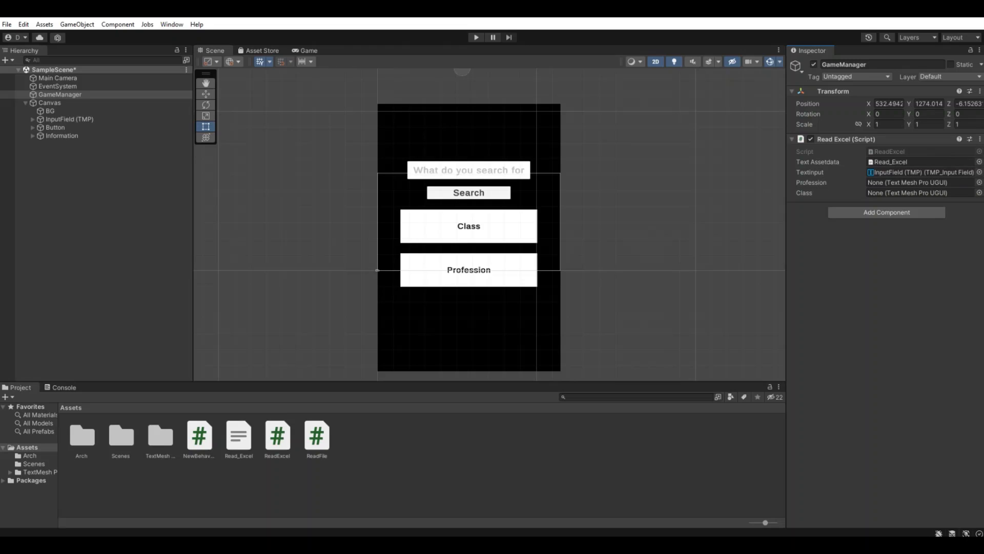
click(32, 135)
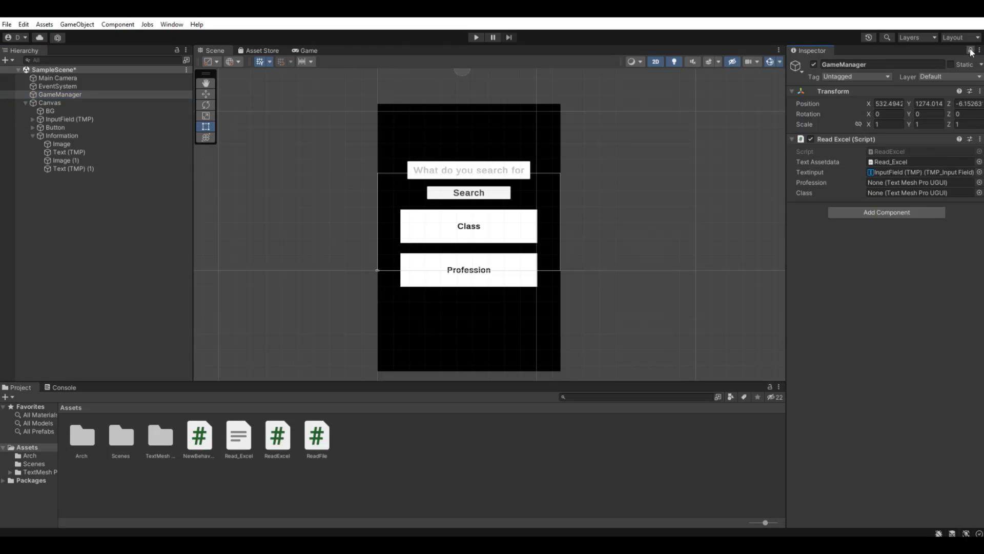
click(72, 168)
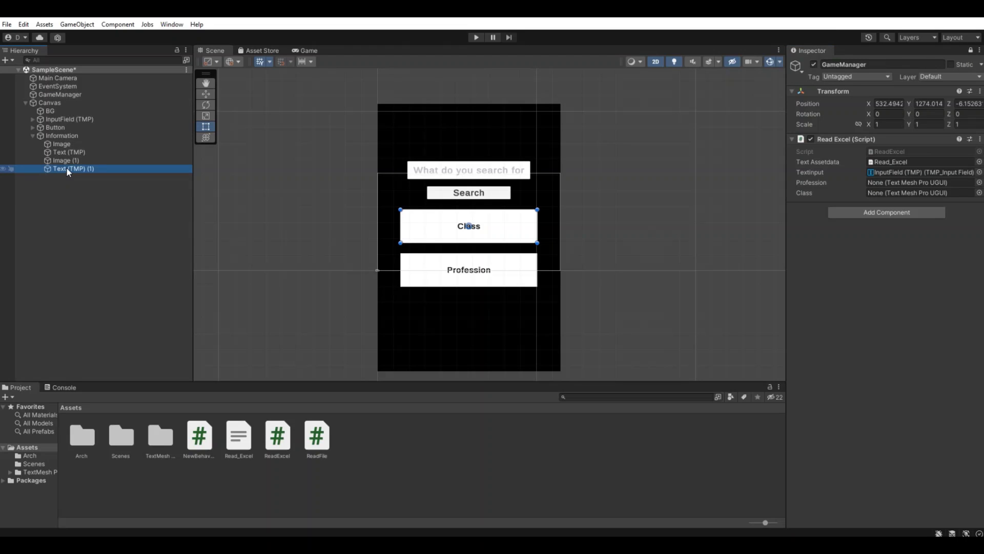
click(919, 193)
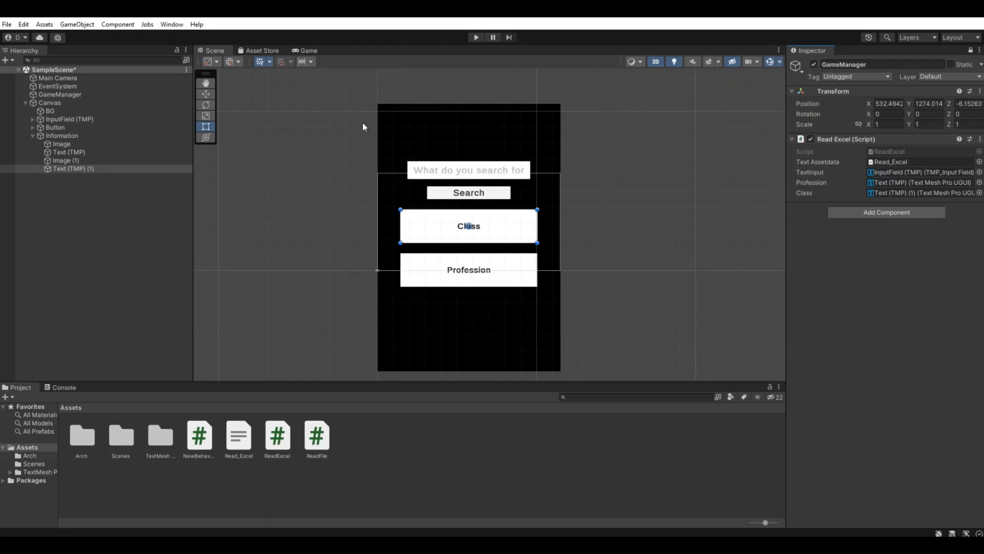
Set the Search button's On Click () to call ReadExcel.Search on GameManager.
click(468, 193)
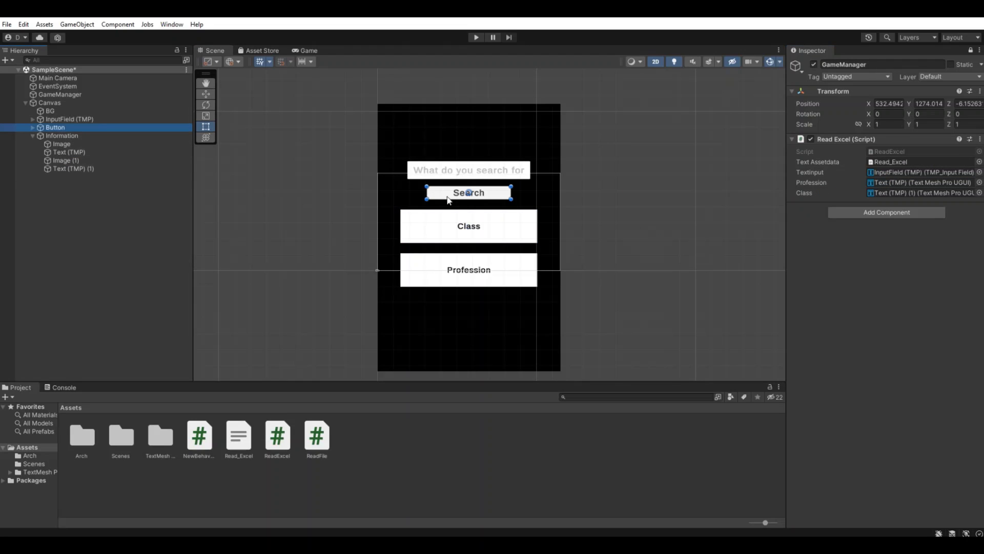
click(55, 127)
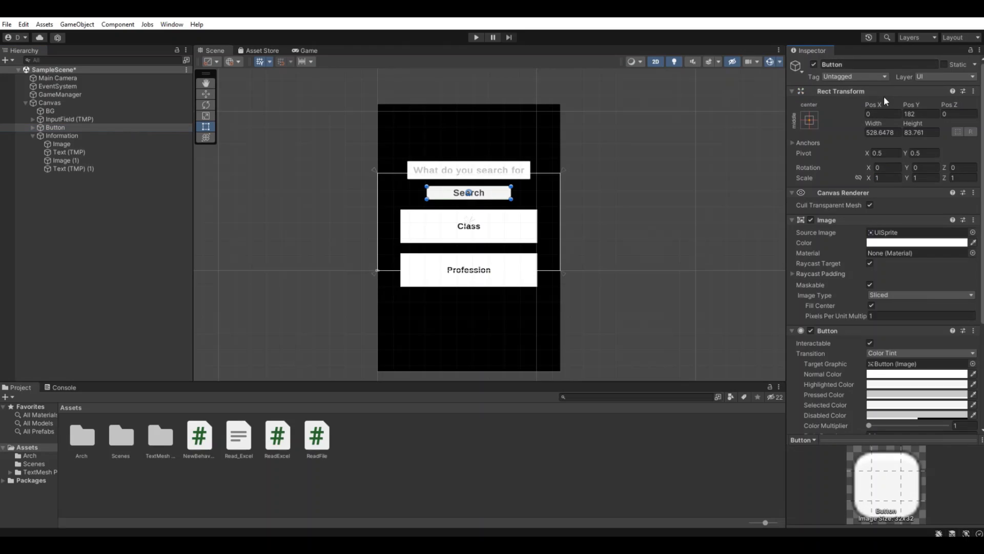
scroll(down, 3)
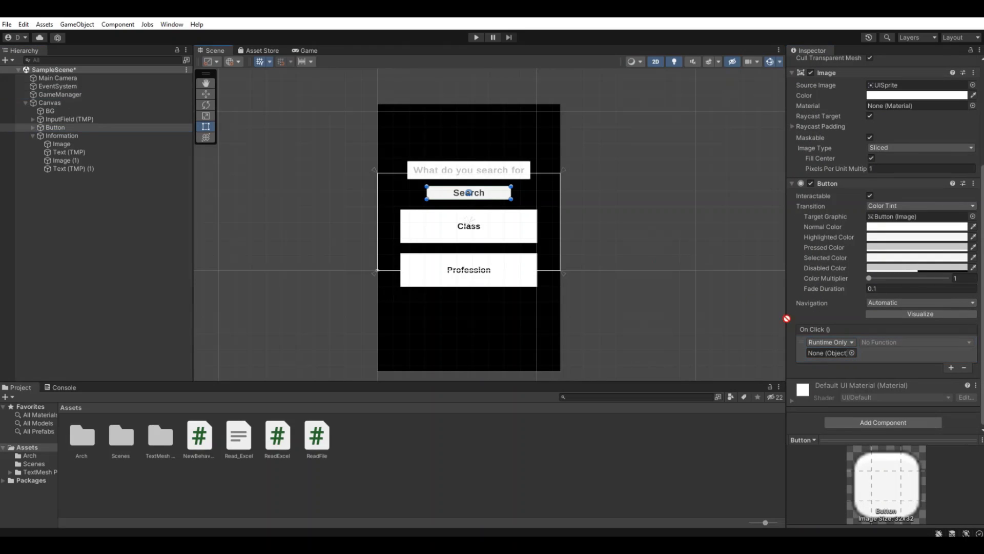
click(914, 341)
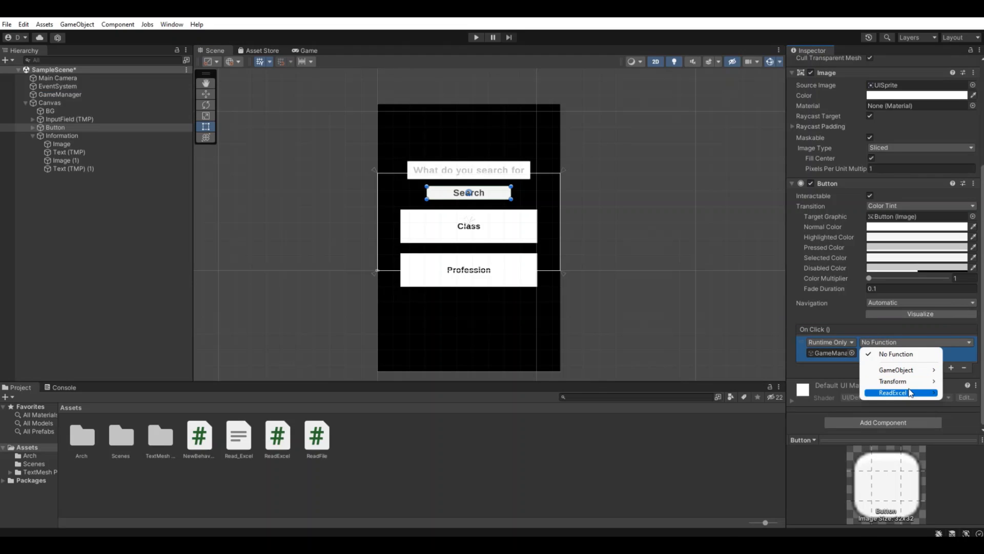
click(911, 392)
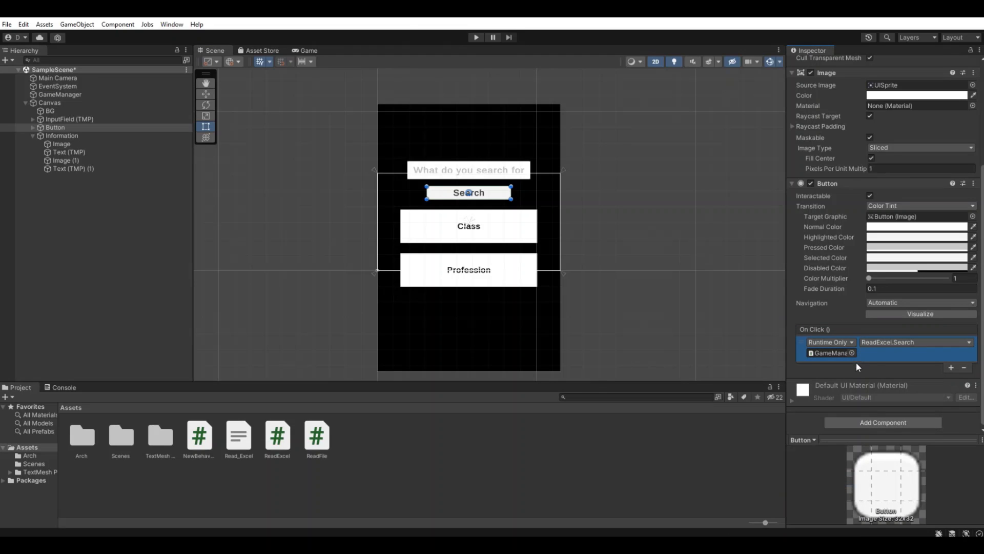
click(475, 37)
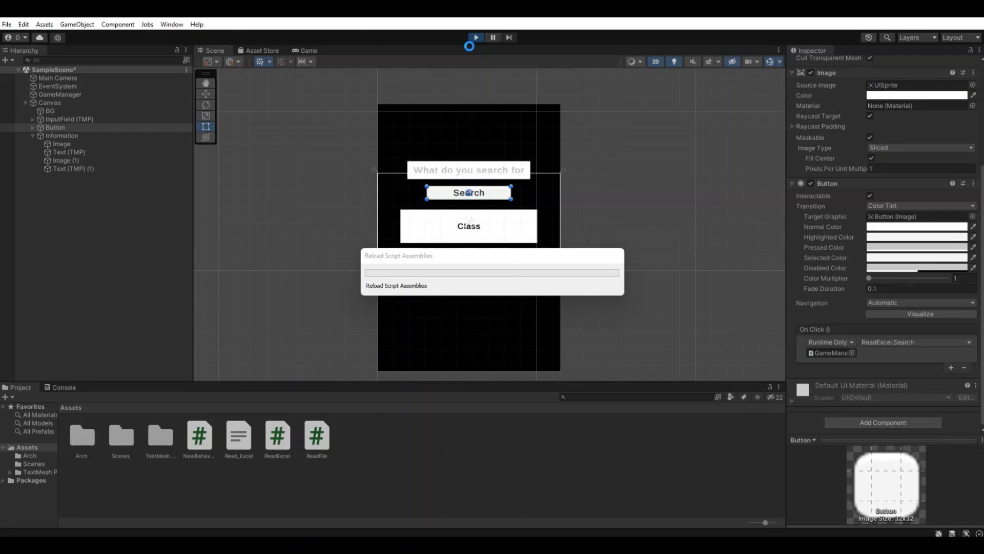
In Play mode, search Name4 (Warlock, Mining), try lowercase name2, then stop the game.
click(476, 37)
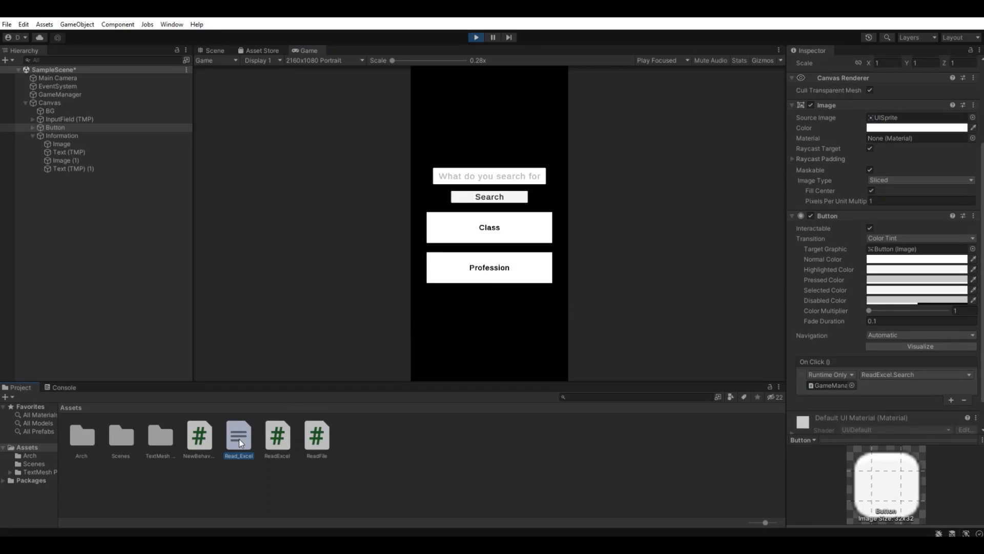
click(239, 434)
text(N)
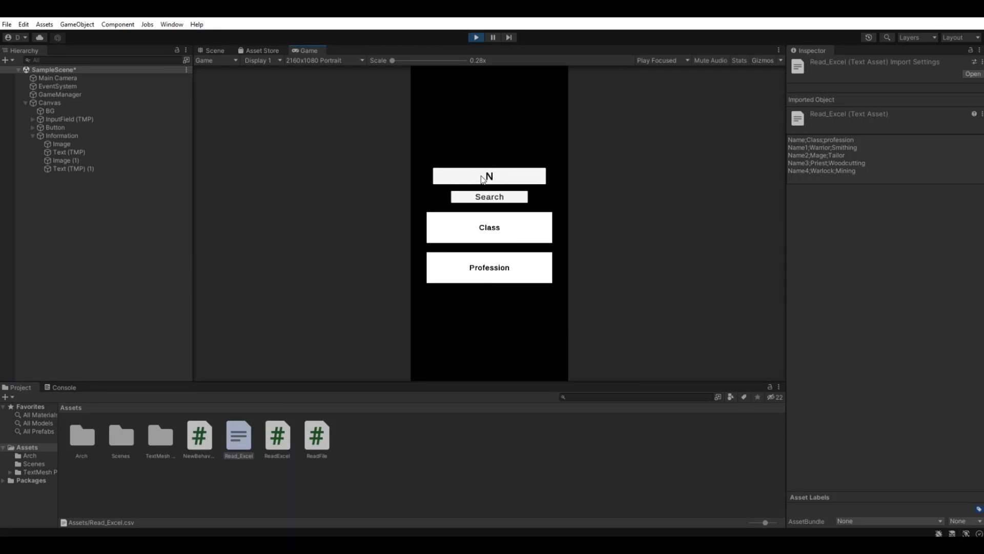
click(490, 196)
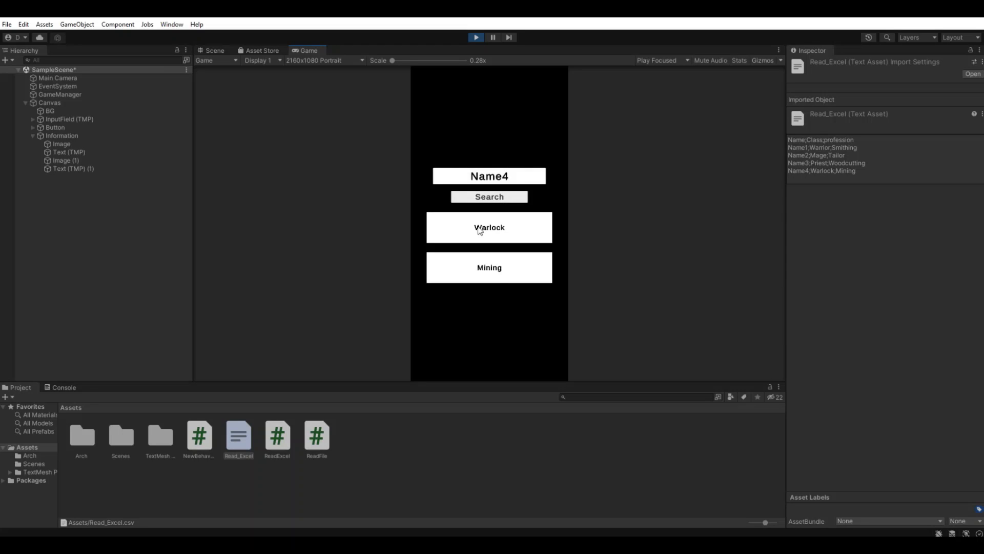
mouse_move(515, 198)
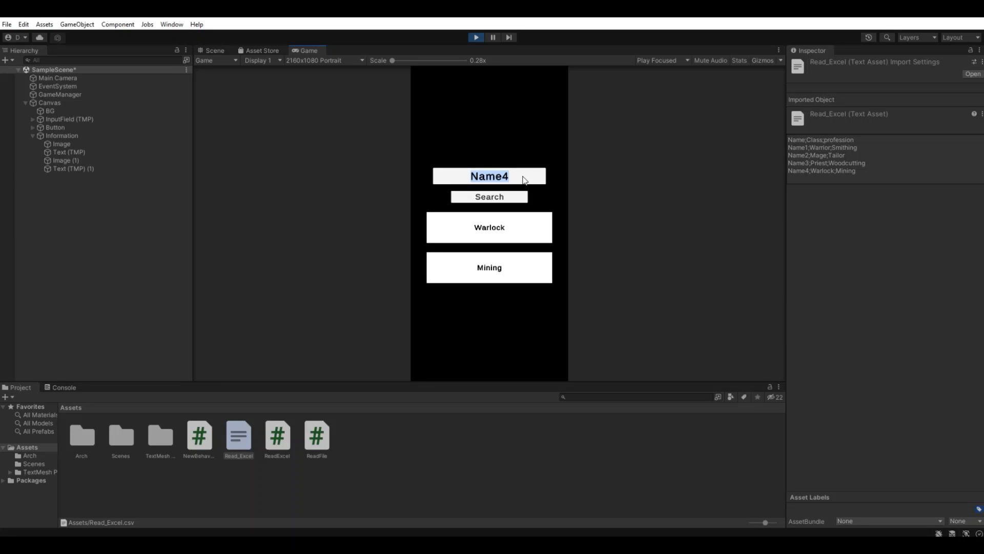
text(name)
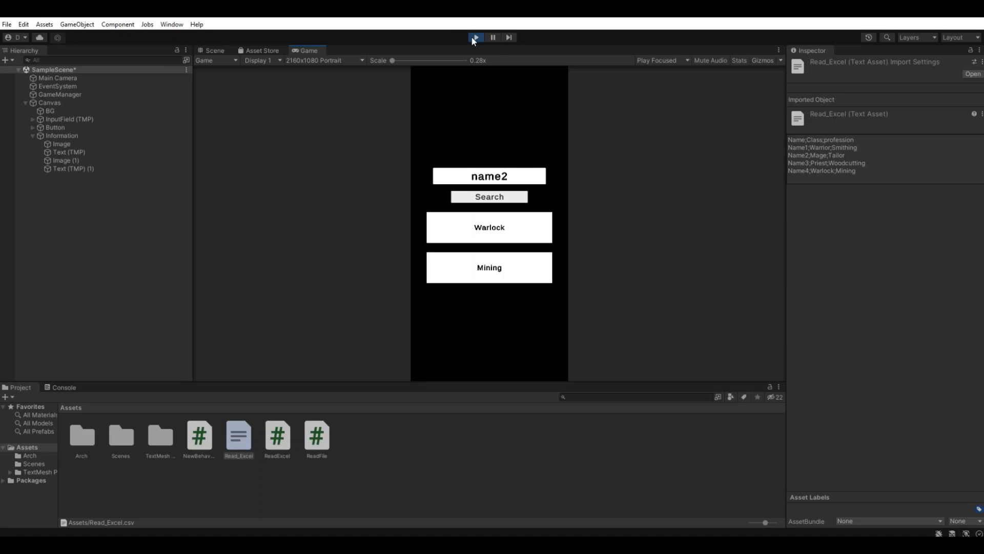
click(476, 37)
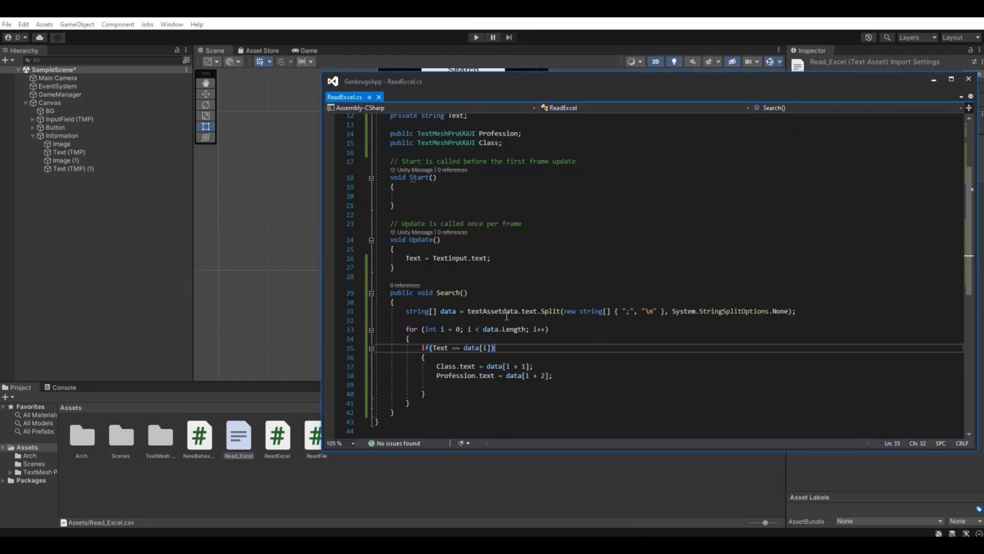
Change the Search() condition to Text.ToLower() == data[i].ToLower().
click(447, 347)
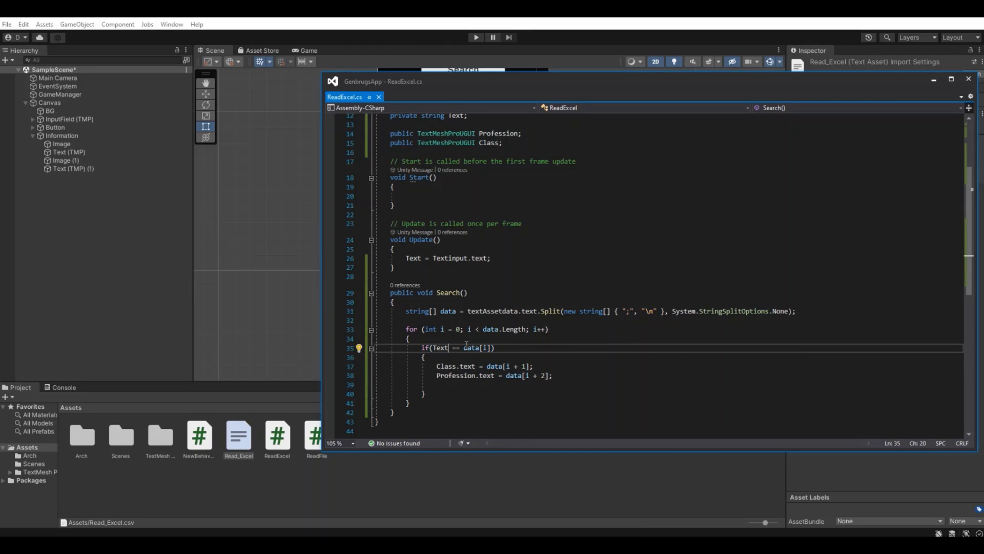
text(.to)
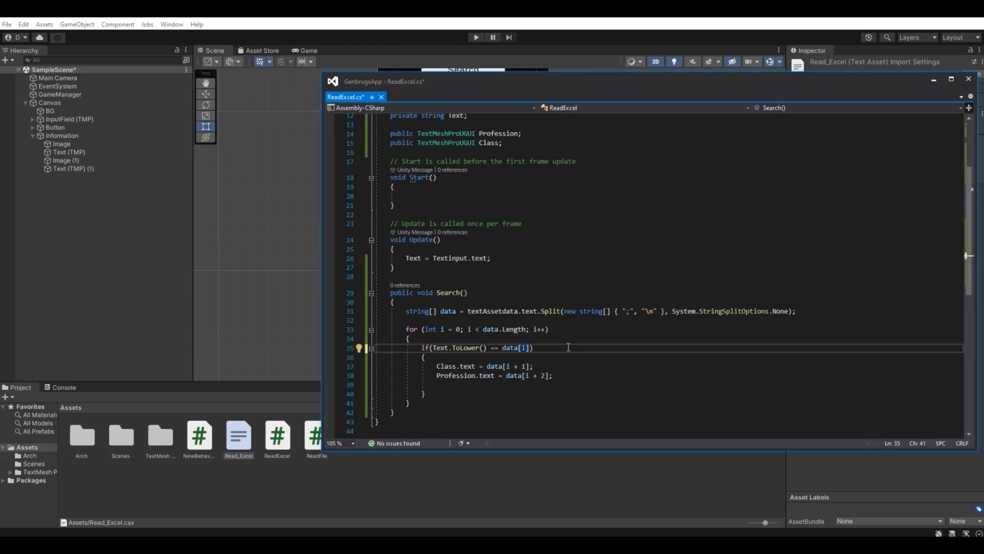
text(.ToLower())
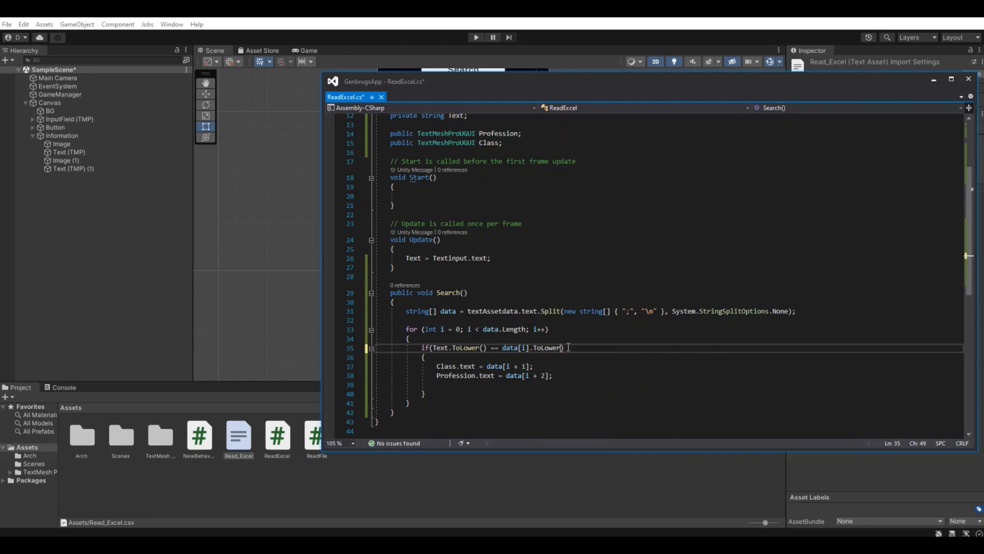
text(())
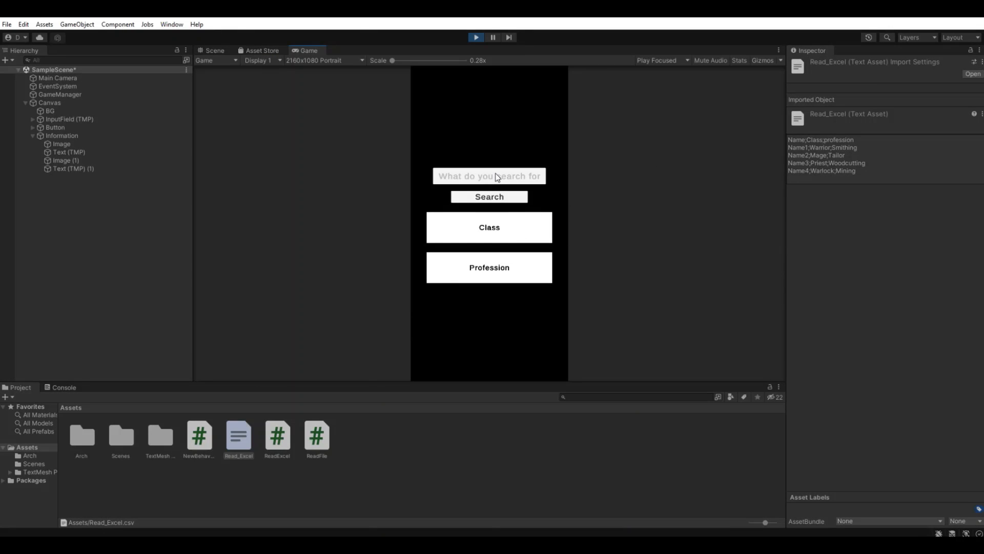
Search lowercase name2 to get Mage and Tailor, then select the typed name.
text(name2)
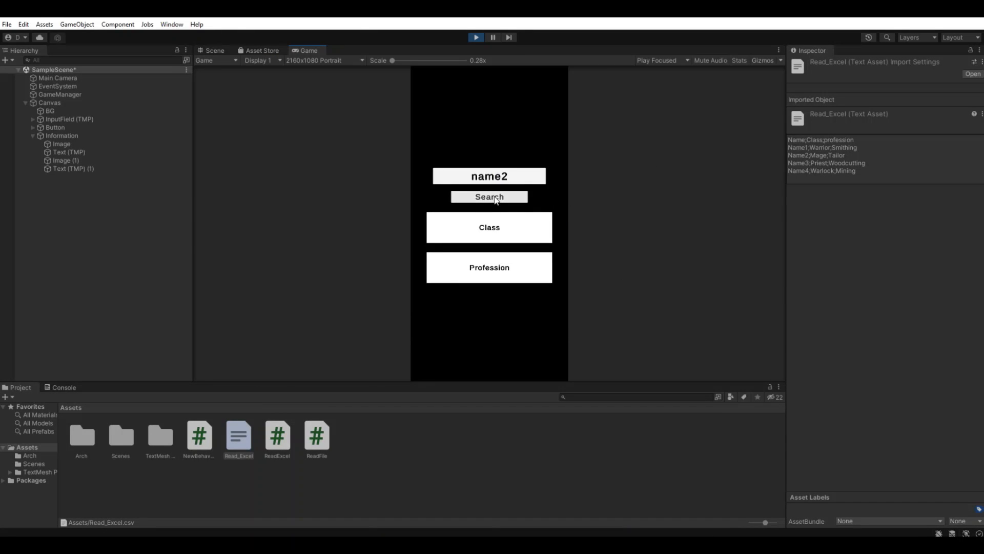
click(489, 196)
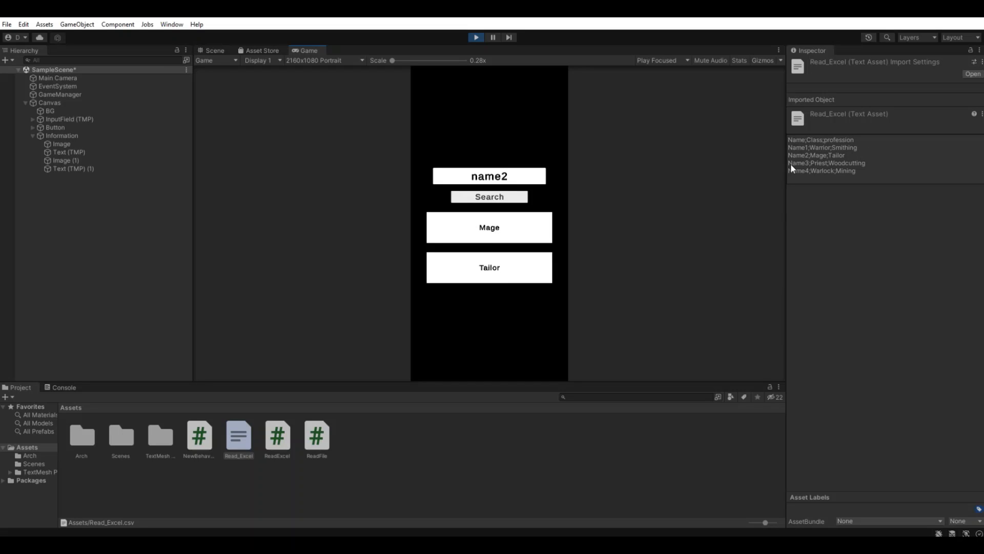
mouse_move(473, 164)
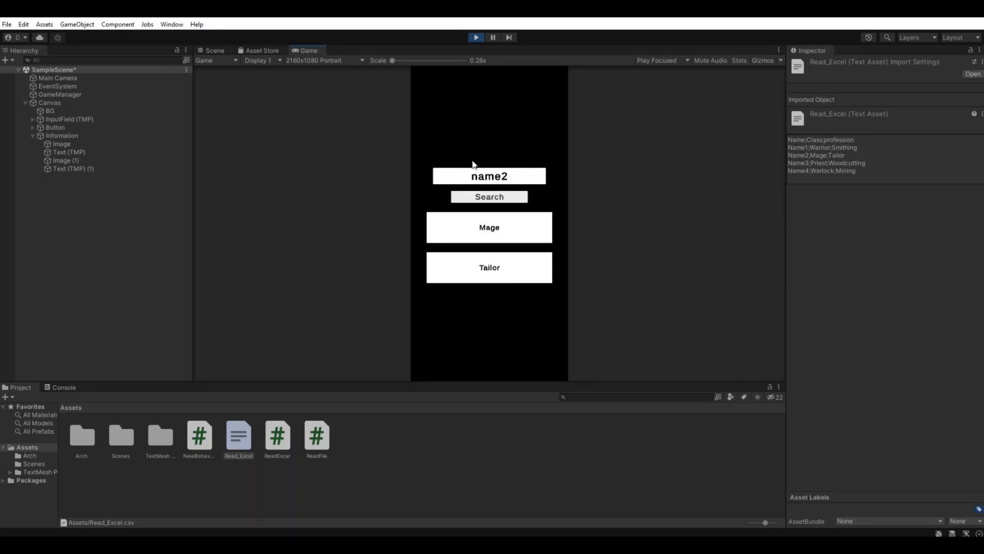
double_click(489, 176)
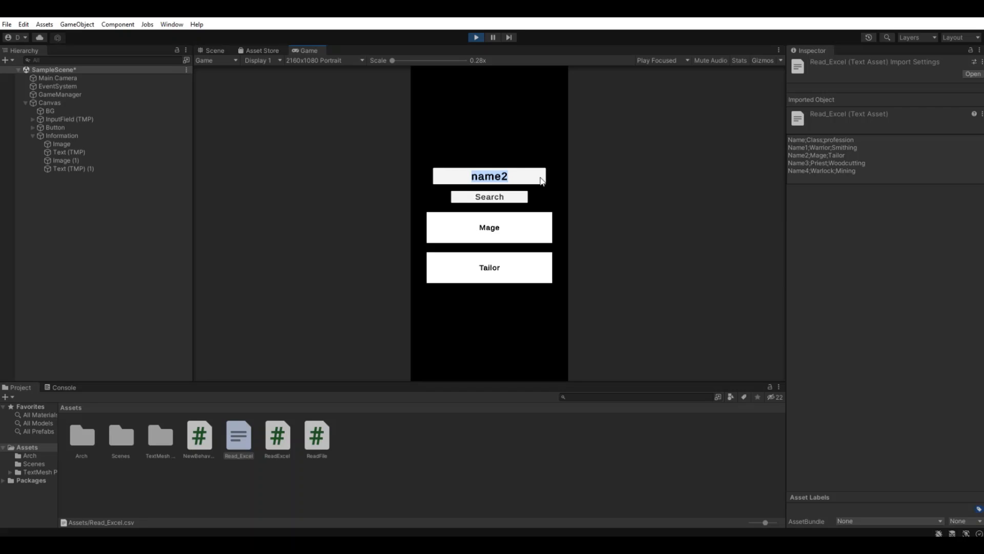